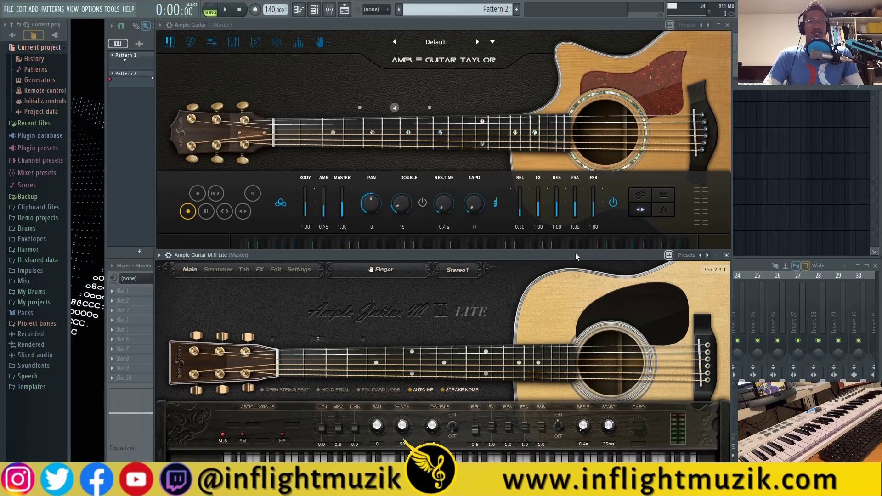
mouse_move(444, 260)
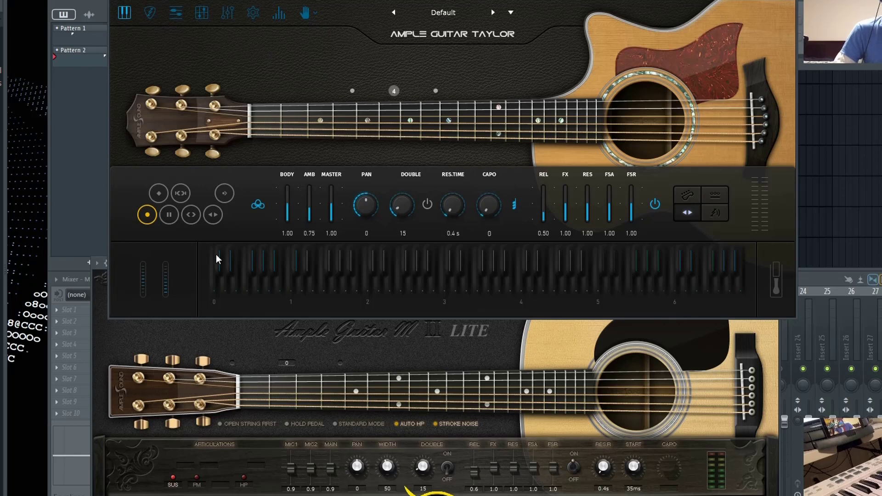
mouse_move(668, 265)
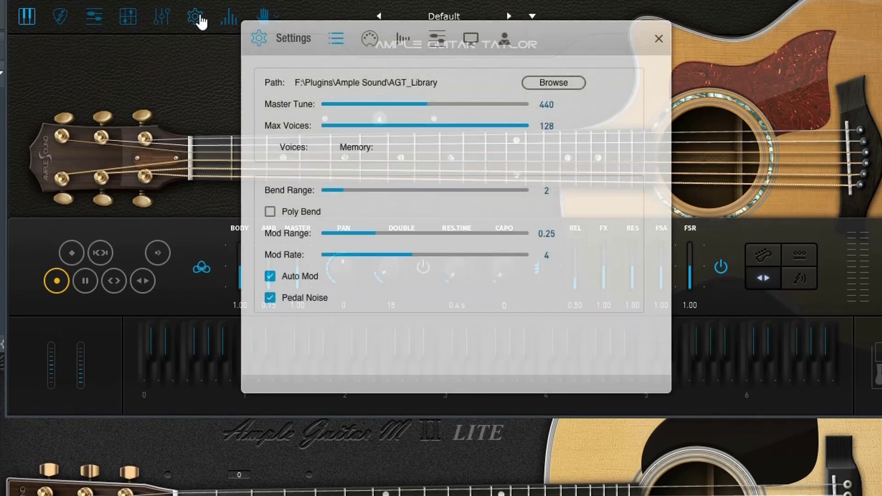
Set Ample Guitar Taylor's display Keyboard Skin to Flat Keys and close settings
left_click(469, 39)
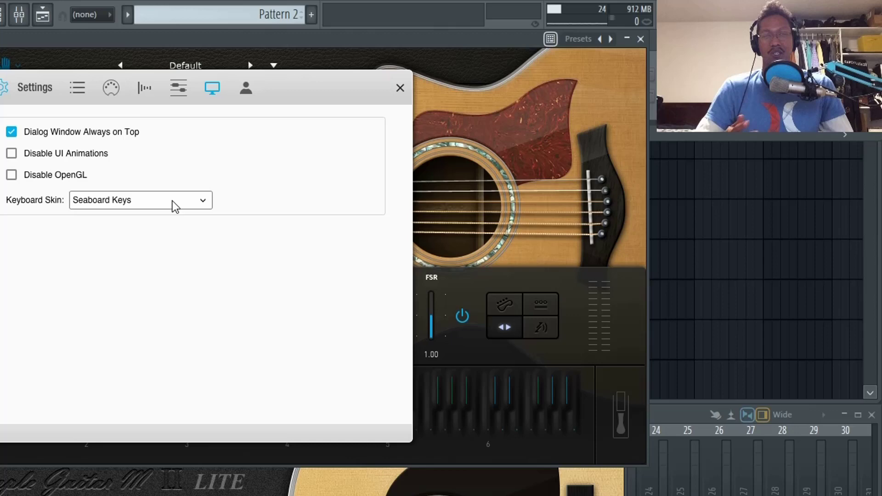
left_click(141, 199)
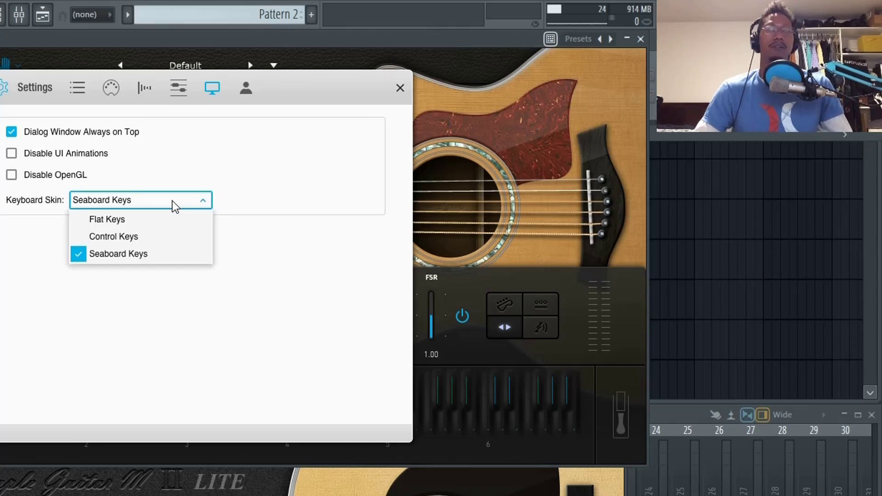
left_click(107, 219)
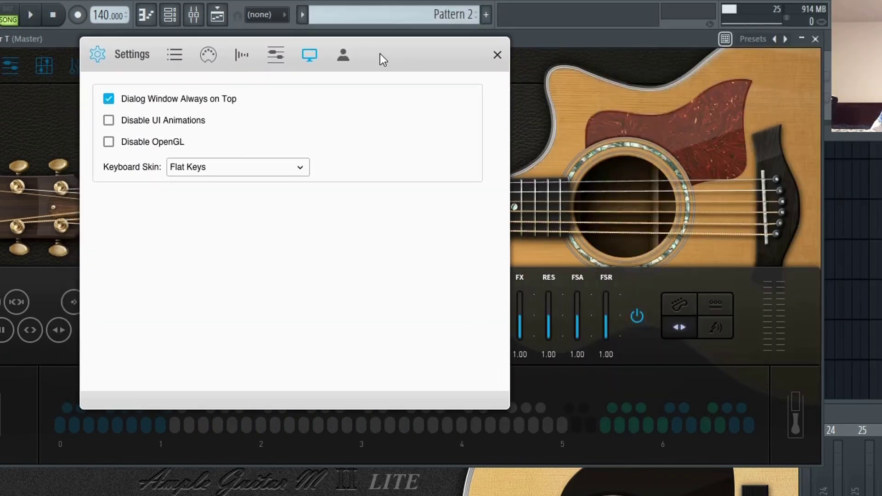
left_click(497, 55)
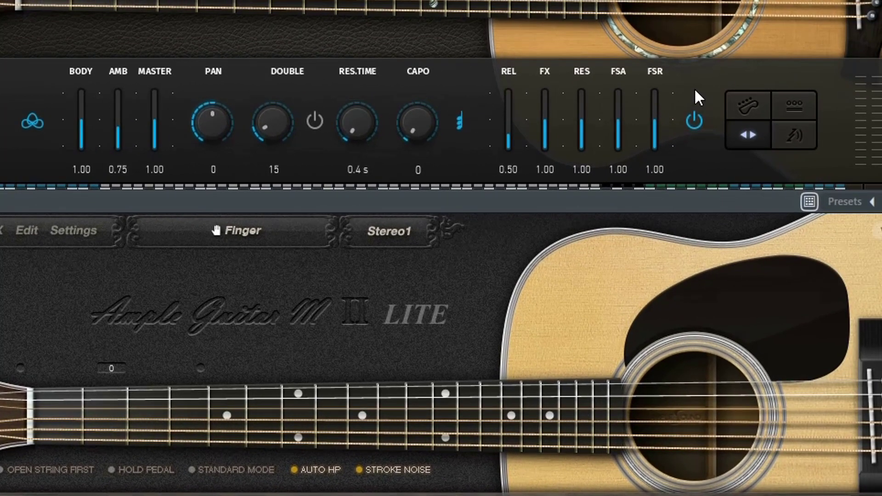
mouse_move(794, 101)
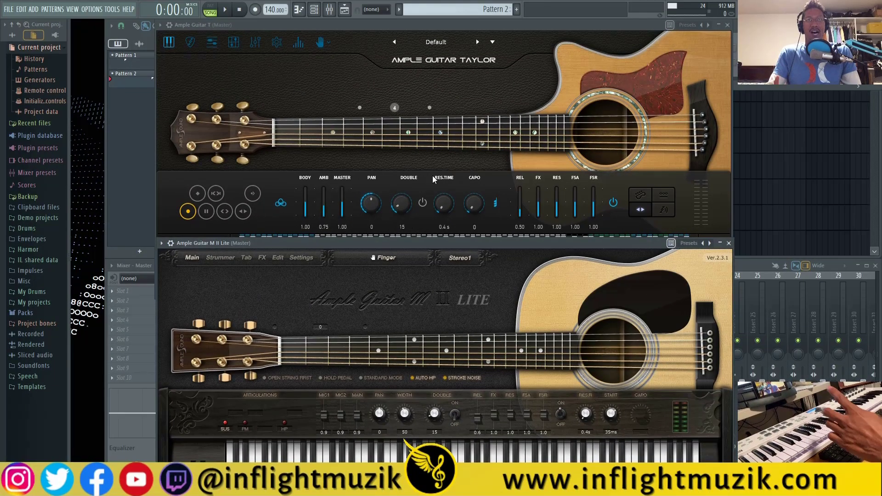
mouse_move(437, 181)
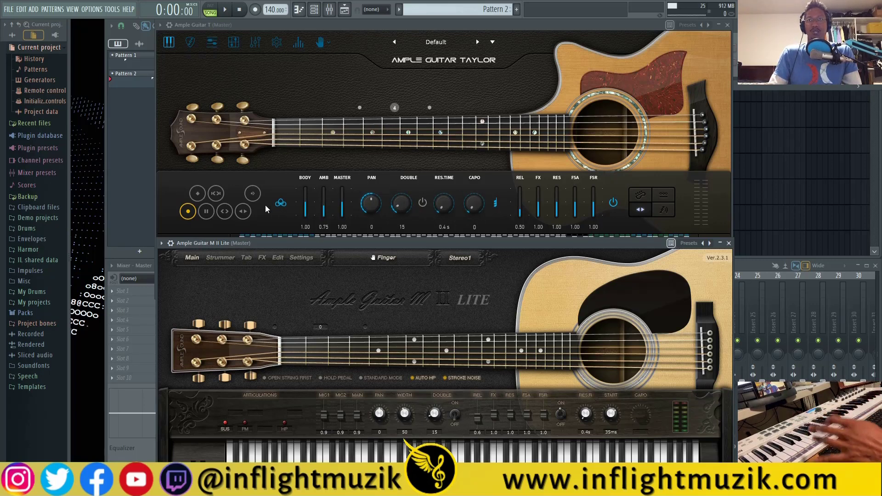
mouse_move(371, 203)
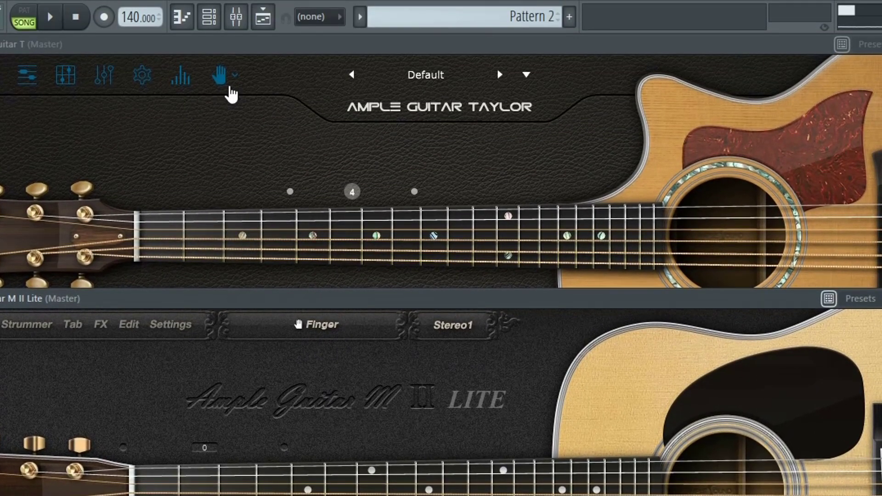
mouse_move(306, 236)
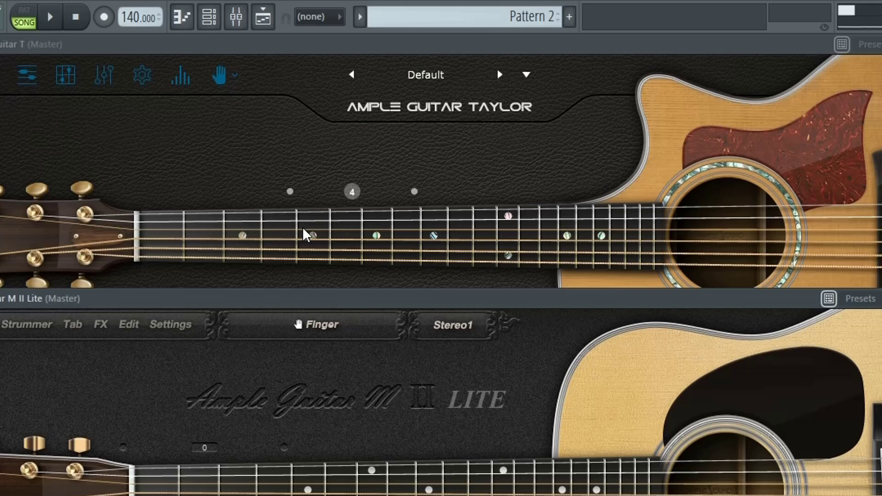
mouse_move(230, 67)
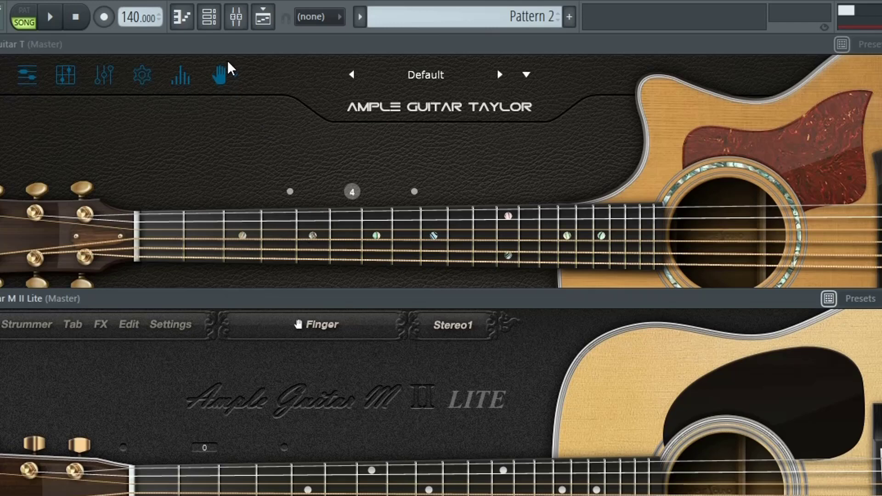
Load Taylor's Strum Library, then Pick Library, then return to Finger Library
left_click(219, 74)
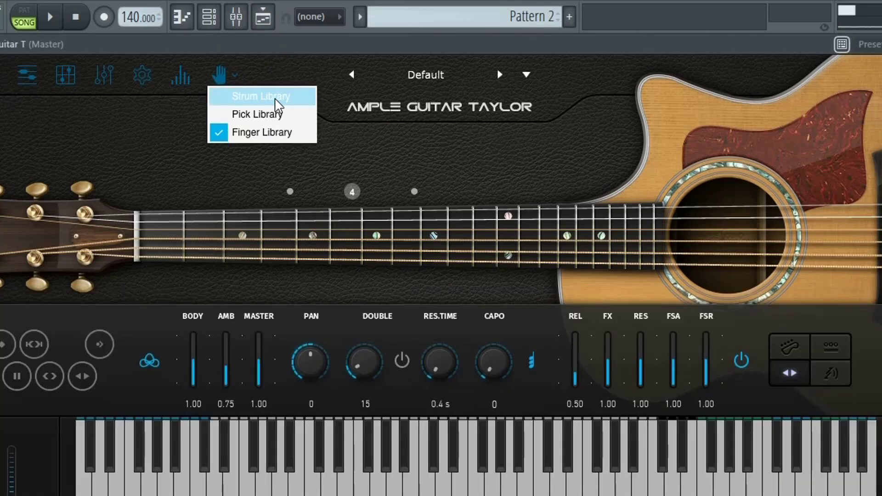
left_click(261, 95)
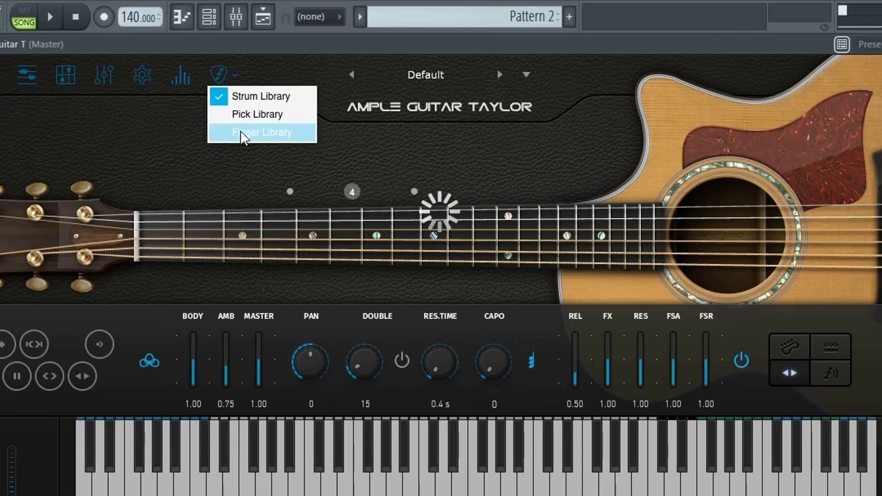
left_click(256, 115)
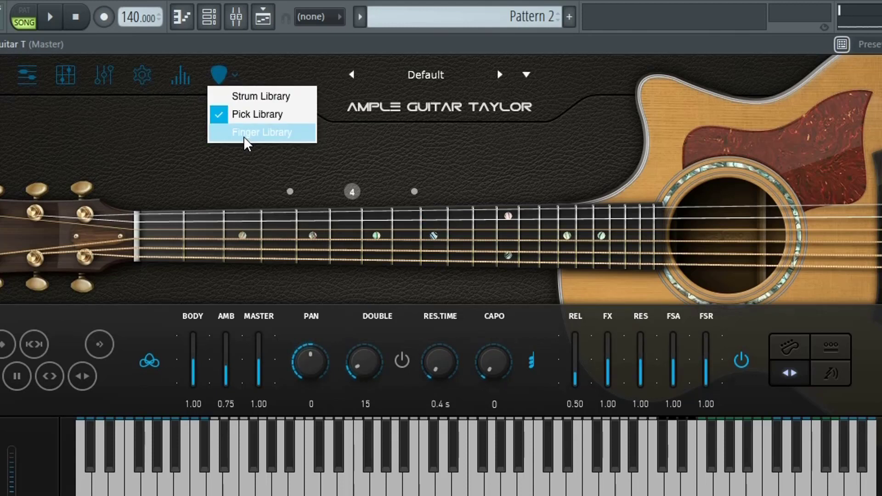
left_click(260, 132)
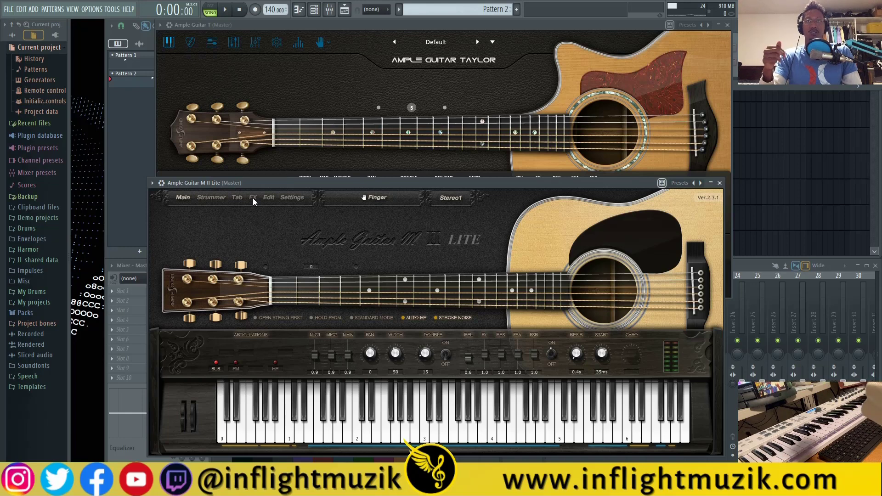
Show Ample Guitar M II Lite's FX page with its effects pedalboard
left_click(252, 198)
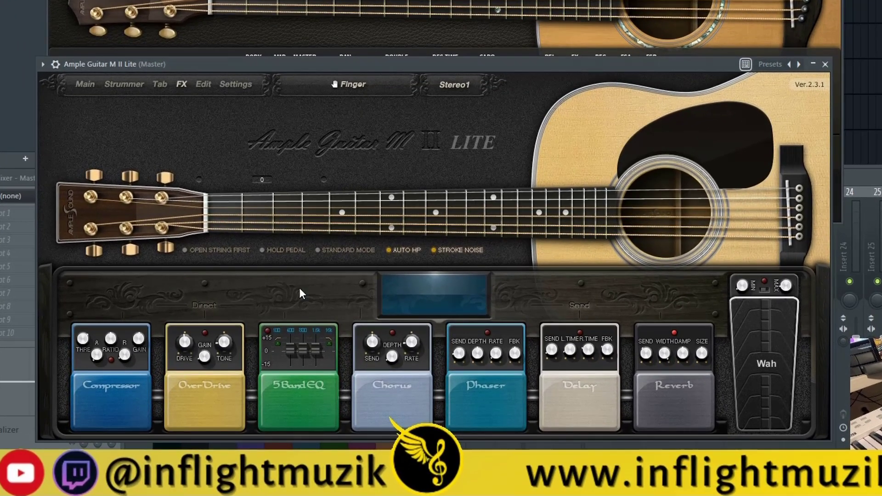
mouse_move(492, 371)
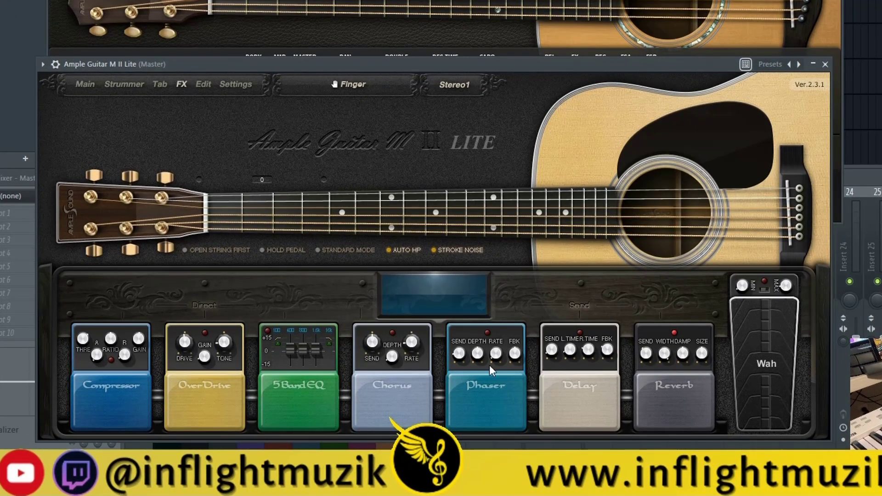
mouse_move(442, 368)
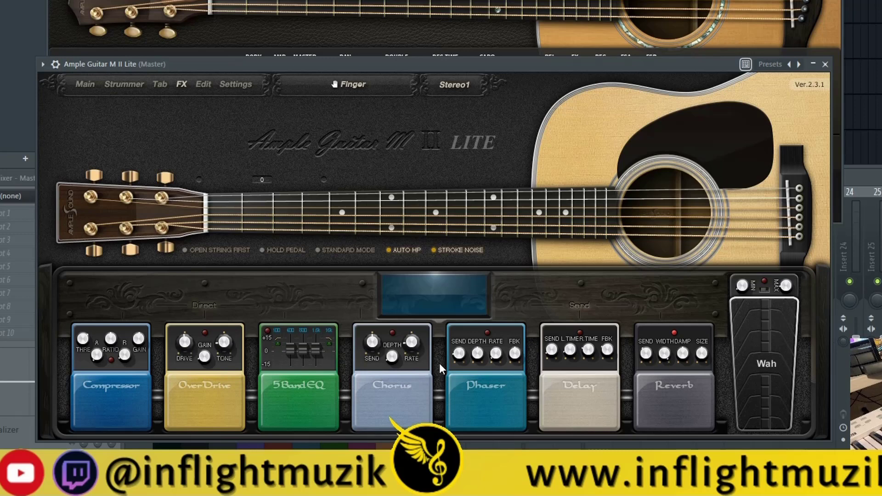
mouse_move(436, 287)
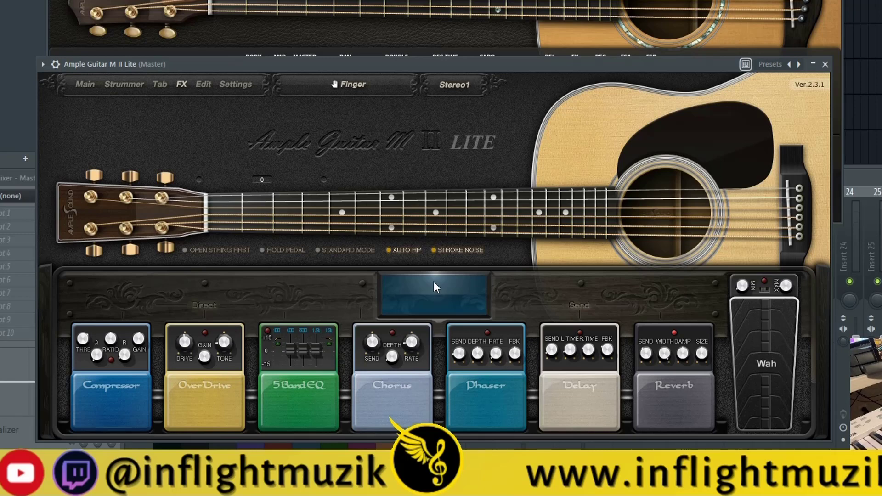
mouse_move(118, 371)
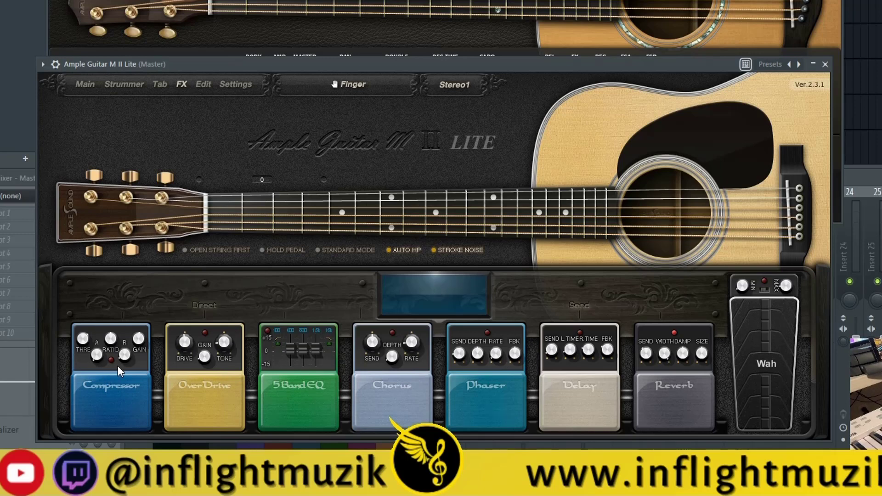
mouse_move(546, 369)
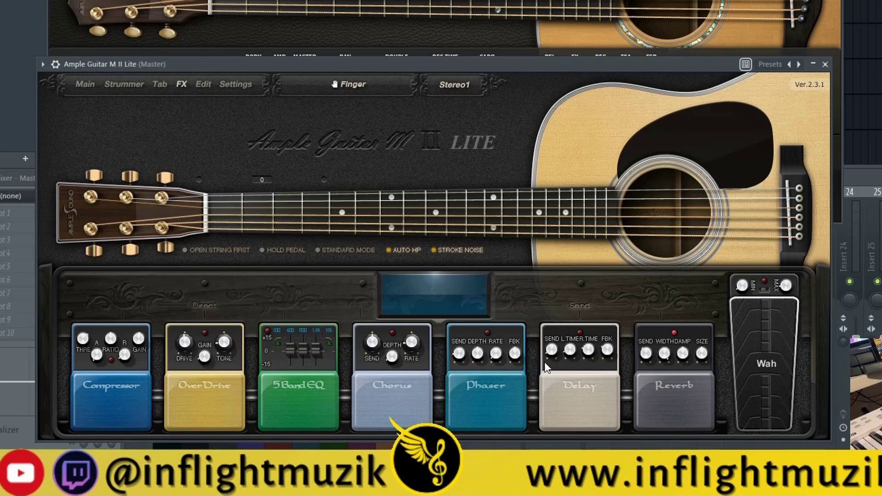
mouse_move(341, 343)
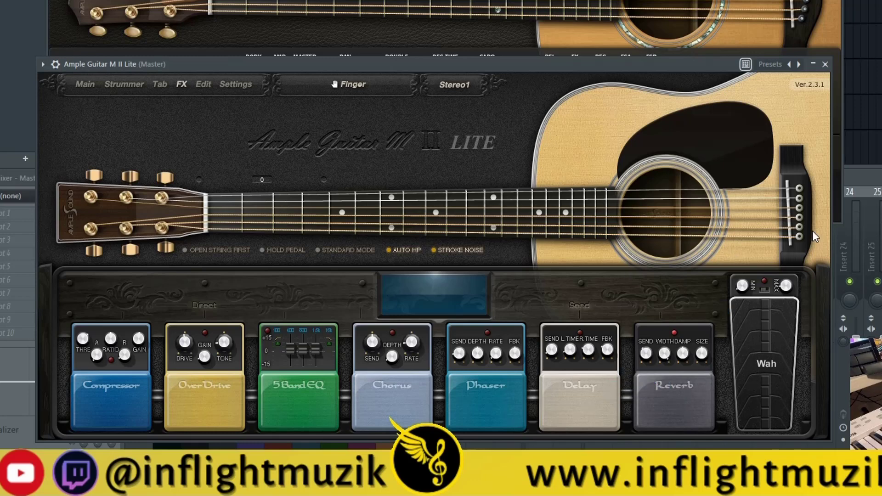
mouse_move(697, 354)
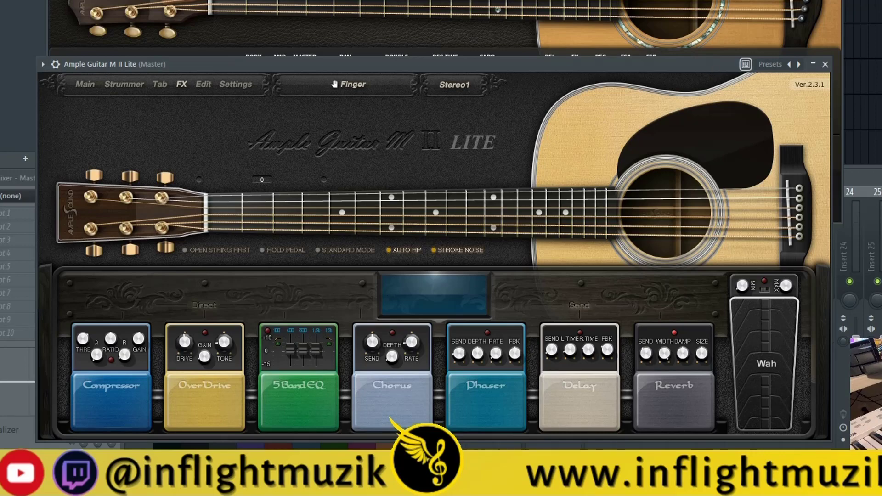
mouse_move(701, 353)
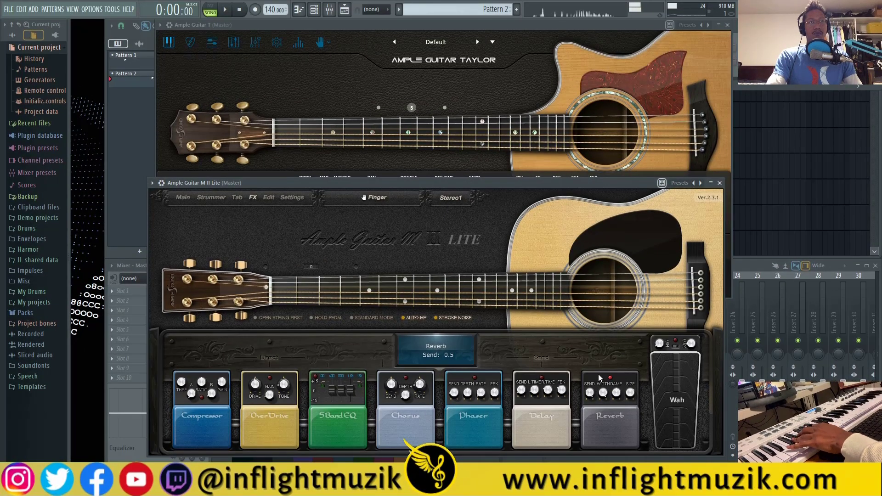
mouse_move(607, 392)
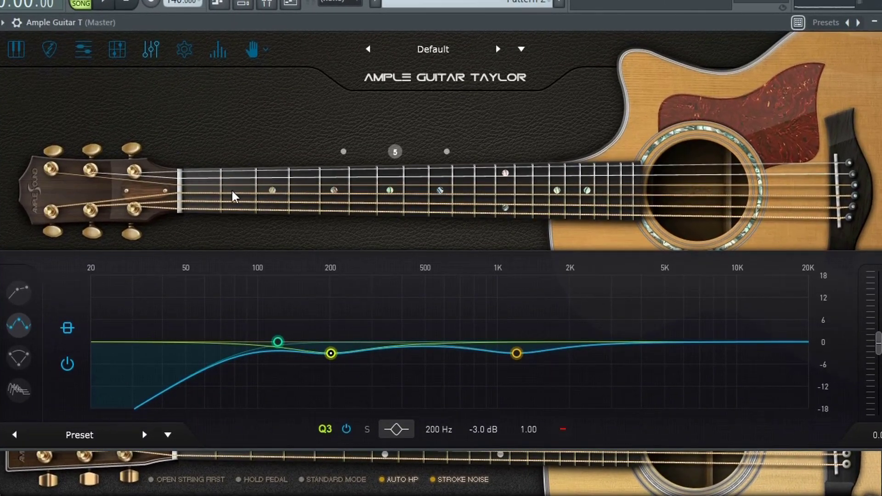
mouse_move(38, 307)
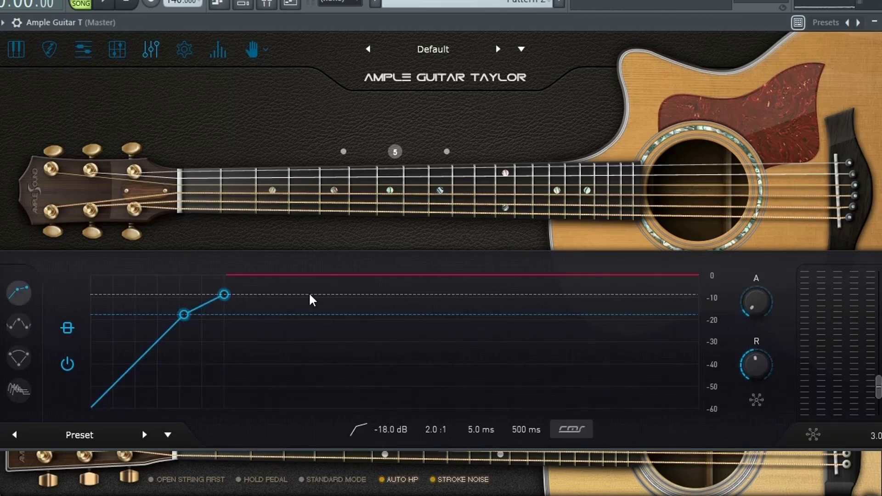
mouse_move(472, 292)
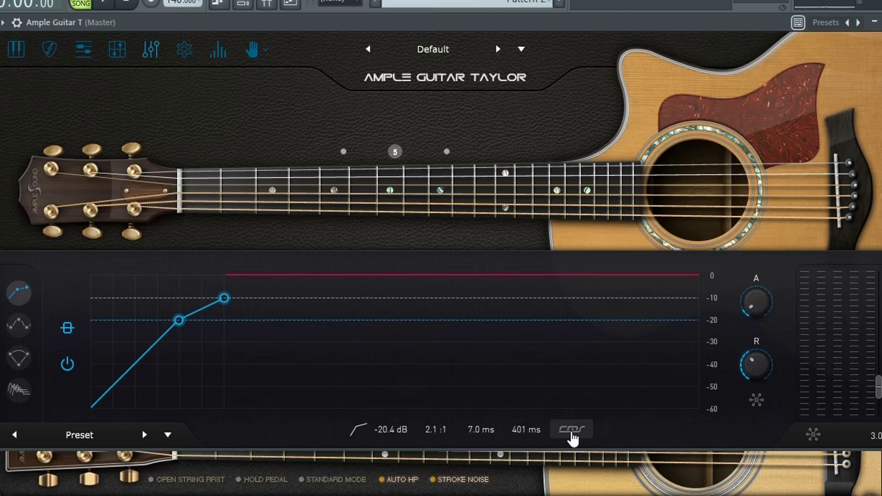
mouse_move(572, 430)
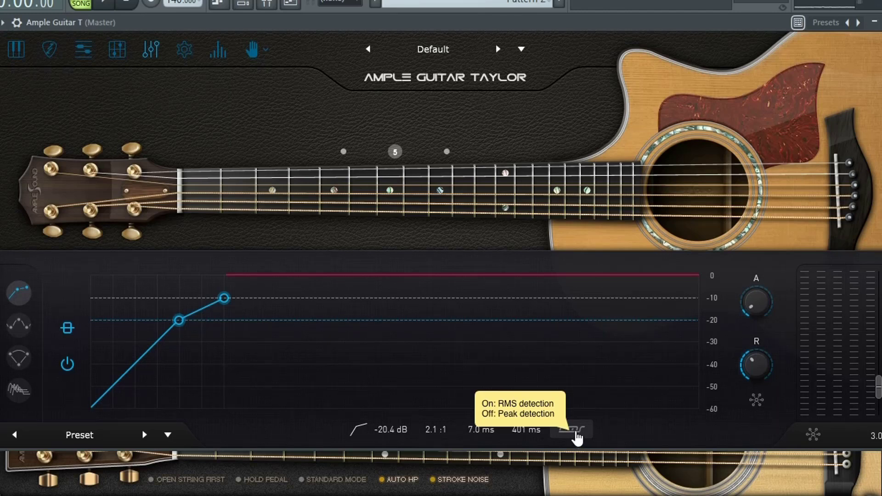
mouse_move(456, 409)
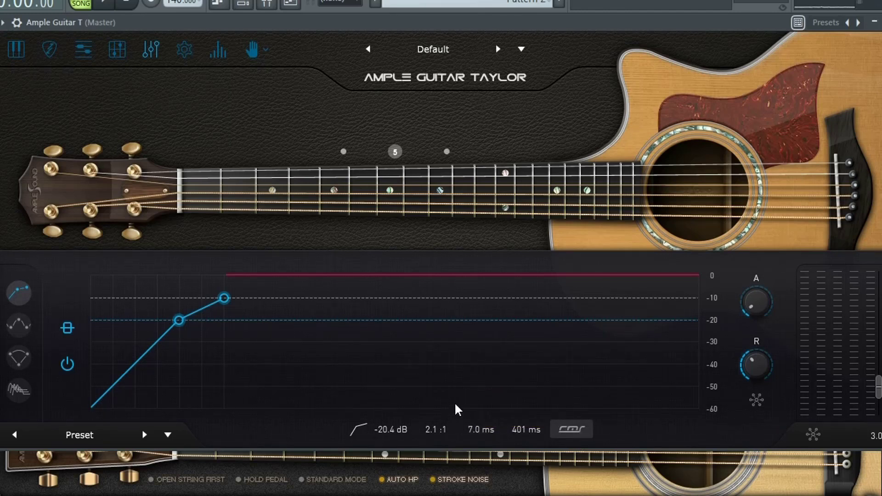
mouse_move(354, 430)
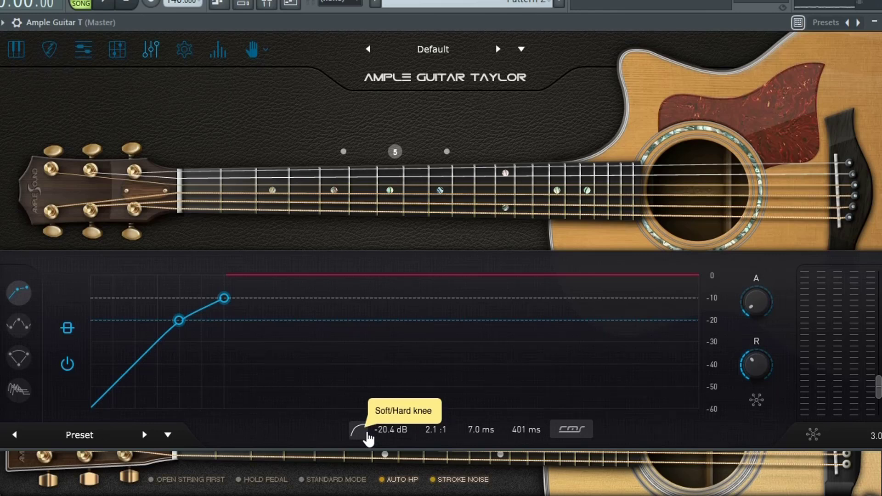
mouse_move(437, 429)
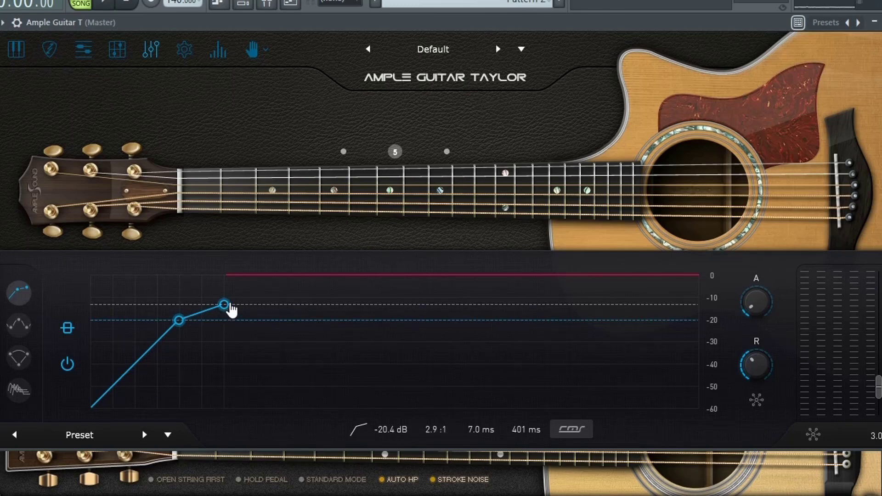
View Taylor's Echo effect panel, then switch to the Reverb panel
left_click(18, 357)
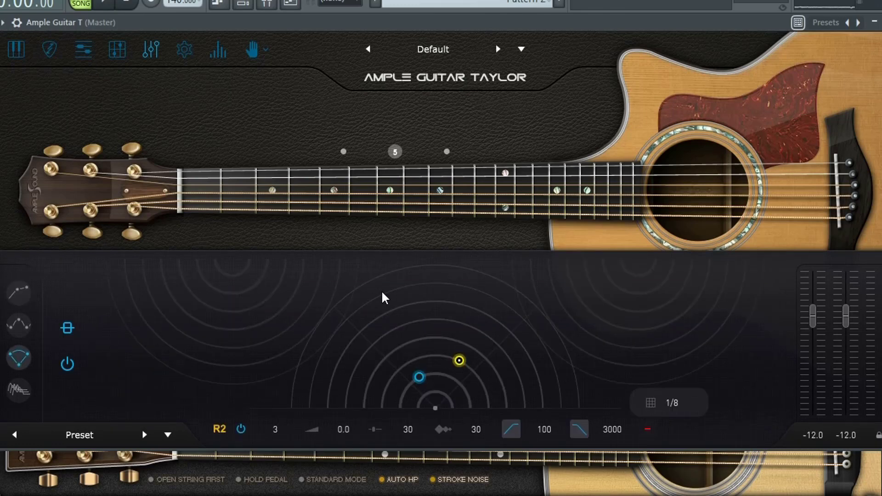
left_click(361, 330)
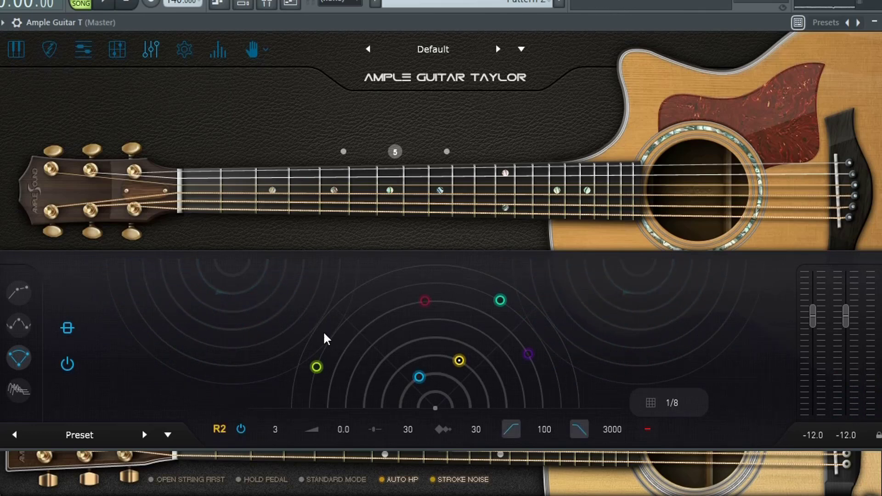
left_click(19, 390)
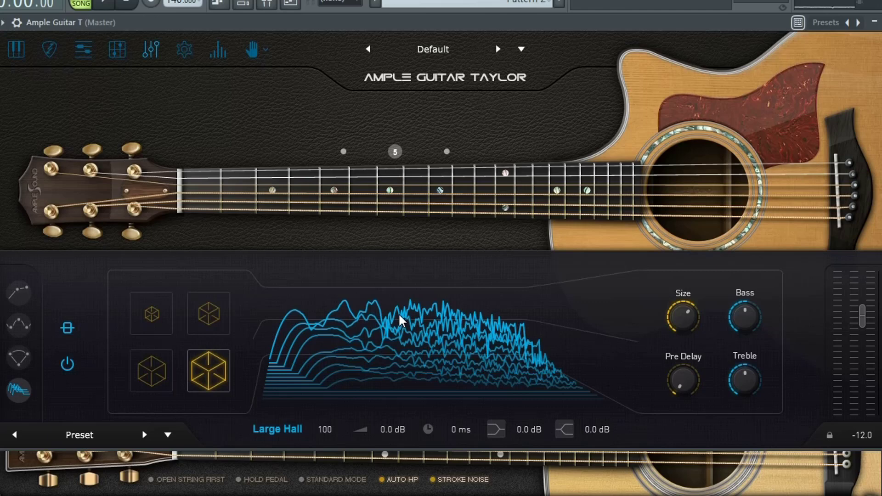
mouse_move(201, 291)
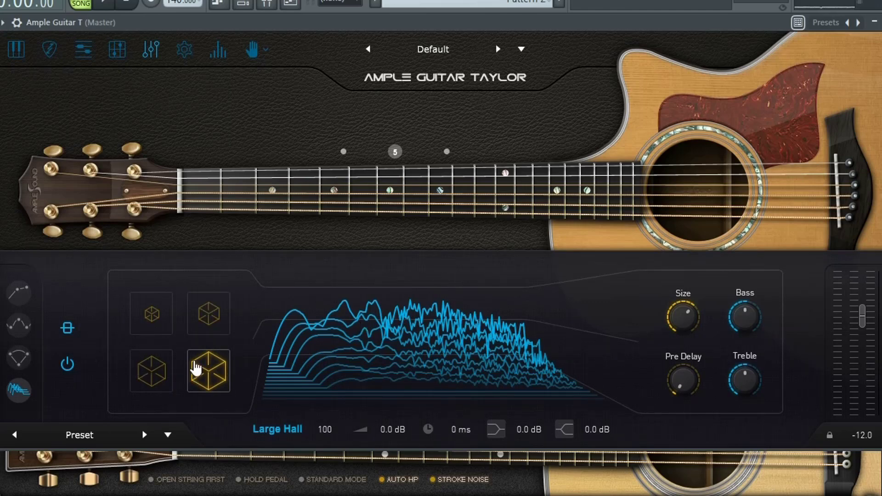
Try Small Hall, return to Large Hall, browse presets, then go back to the Main page
left_click(208, 313)
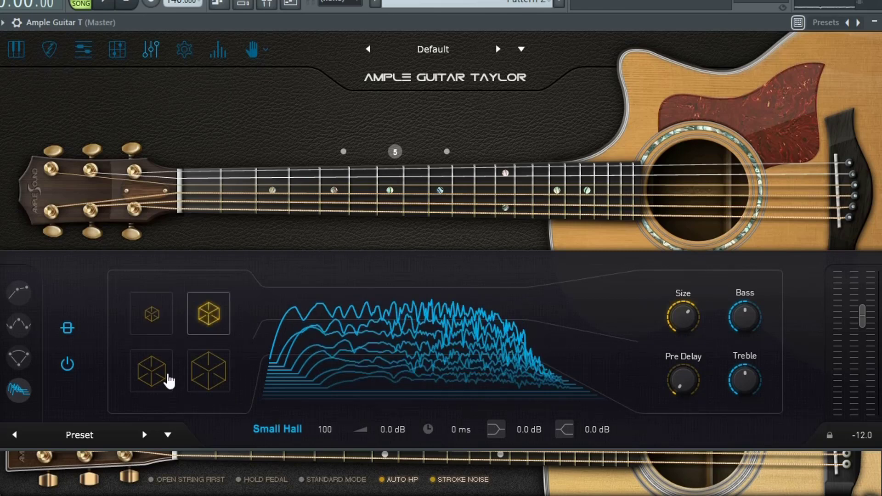
left_click(209, 371)
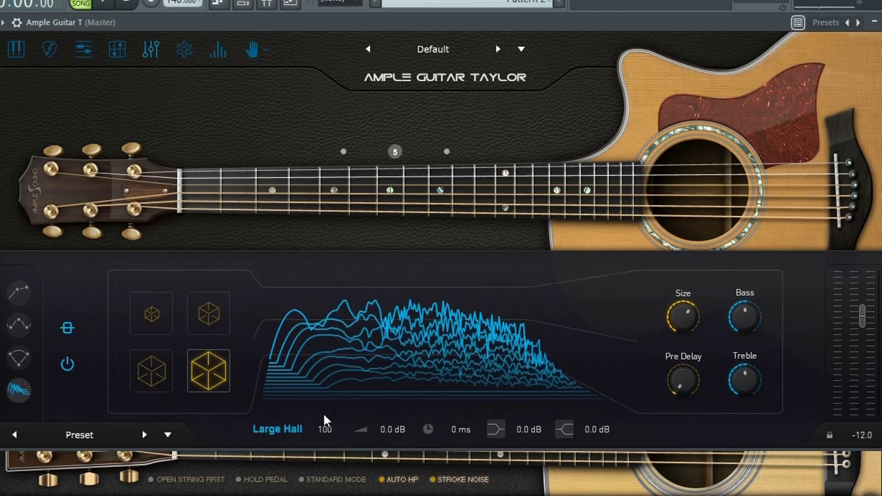
mouse_move(683, 318)
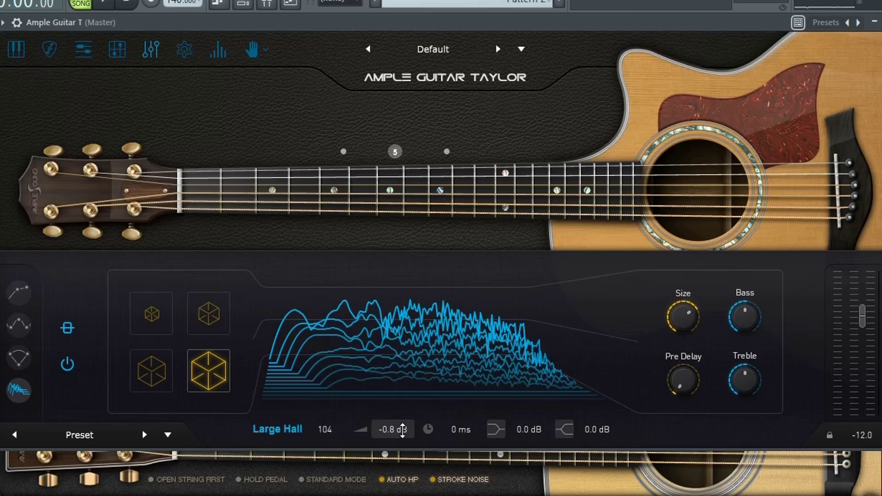
mouse_move(867, 320)
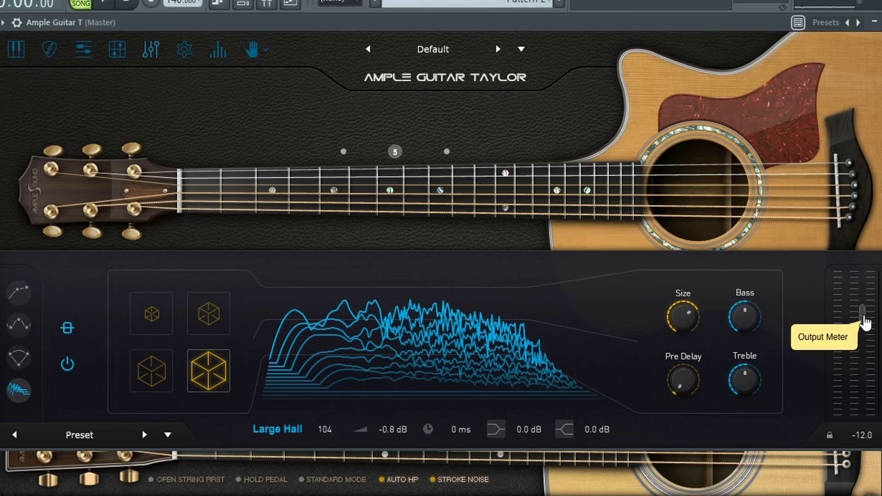
mouse_move(865, 319)
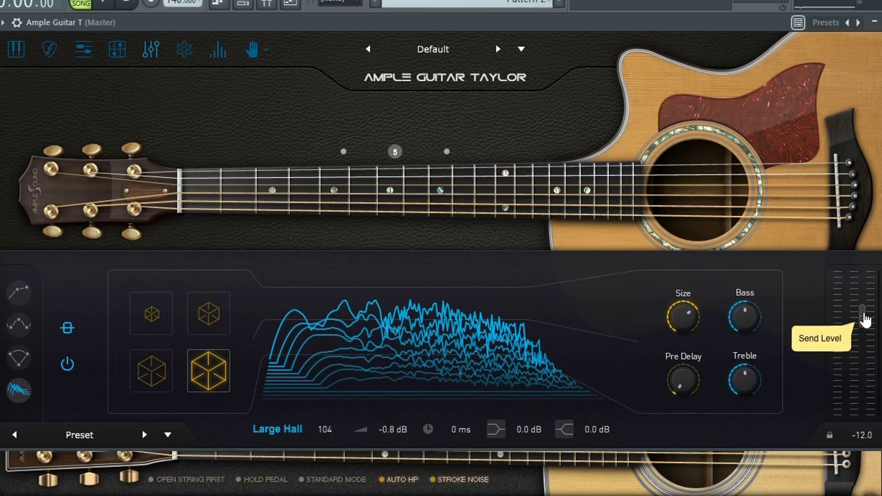
mouse_move(862, 321)
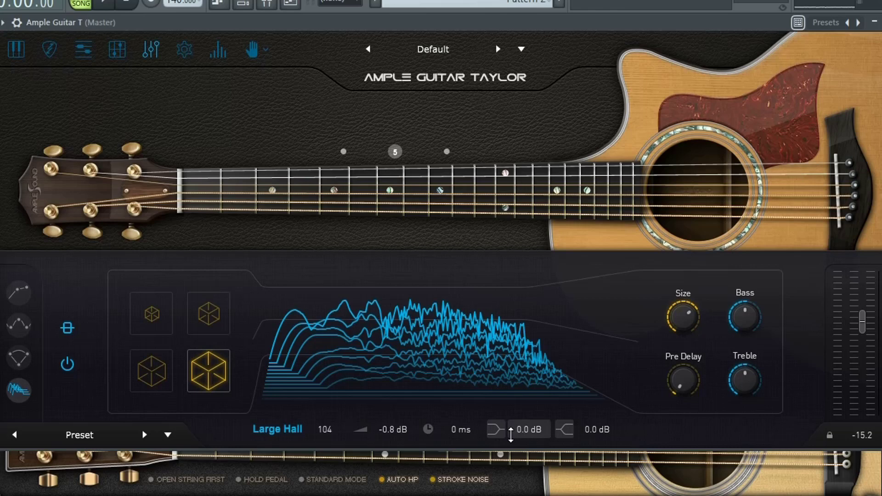
mouse_move(574, 444)
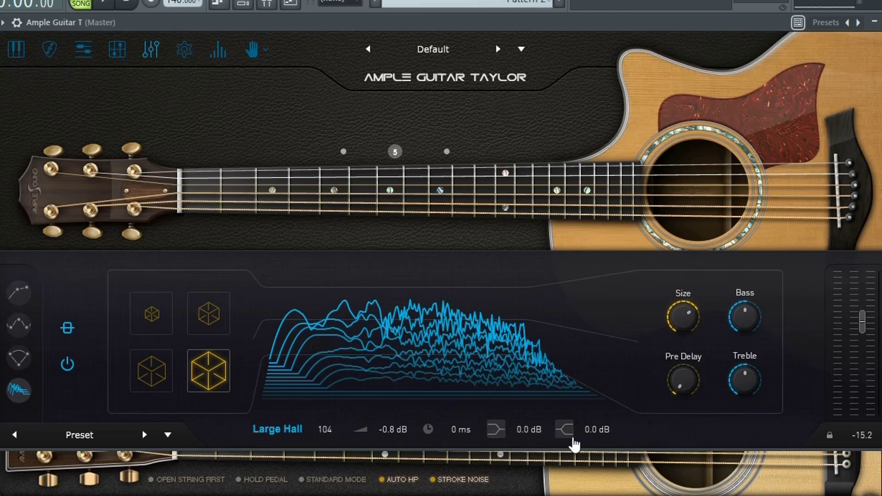
mouse_move(745, 312)
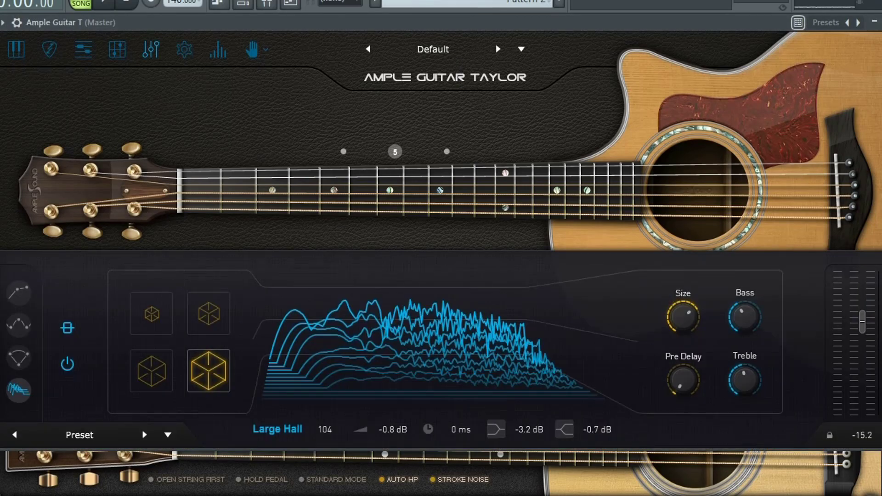
left_click(168, 434)
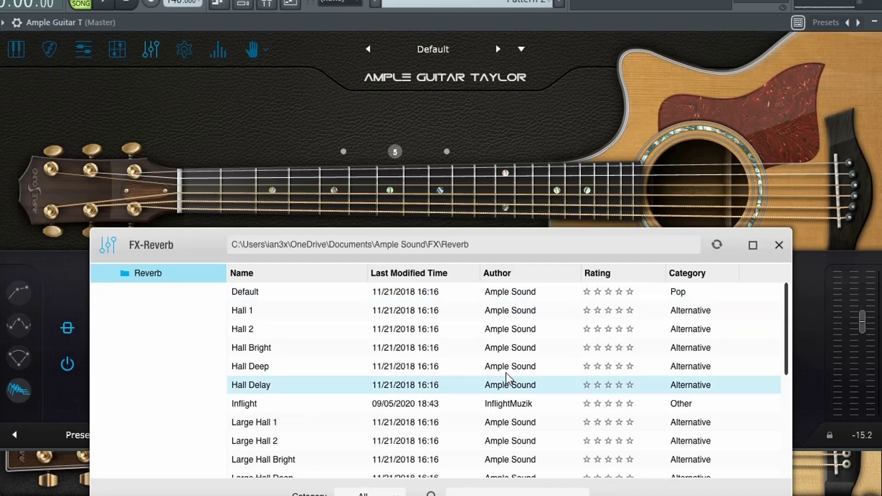
left_click(779, 245)
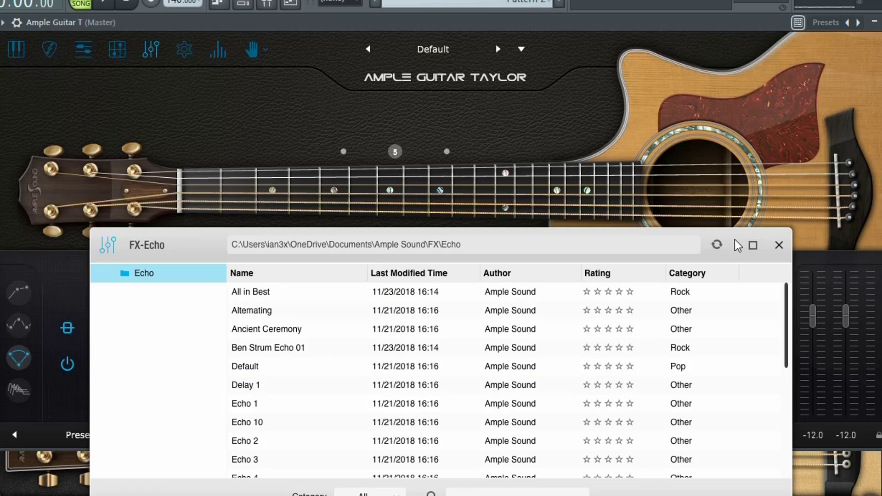
left_click(779, 245)
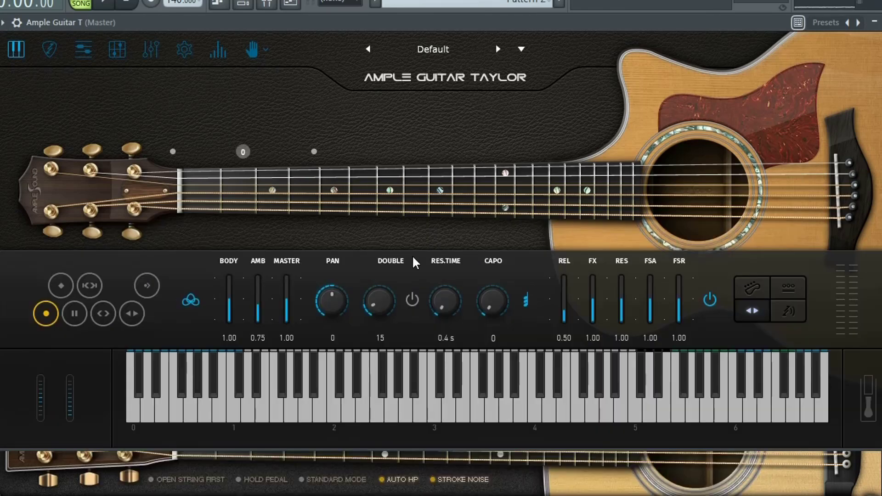
mouse_move(240, 113)
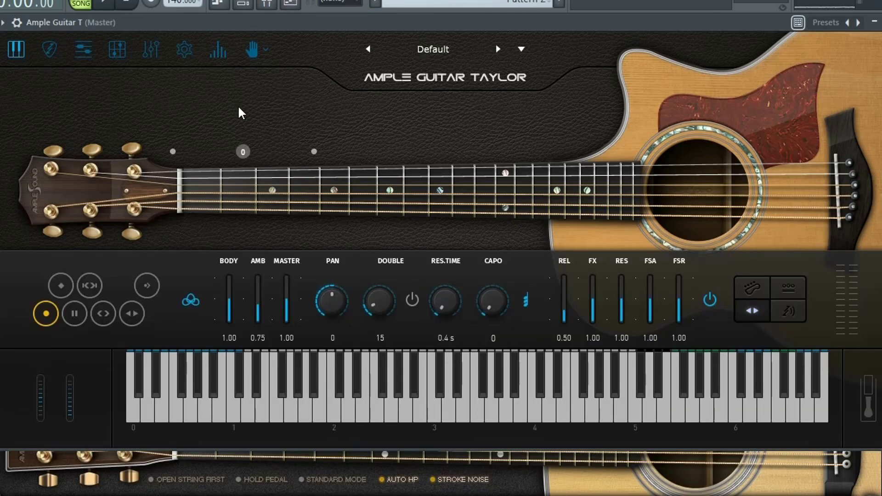
Load the Strum Library on Ample Guitar Taylor in place of Finger
left_click(255, 50)
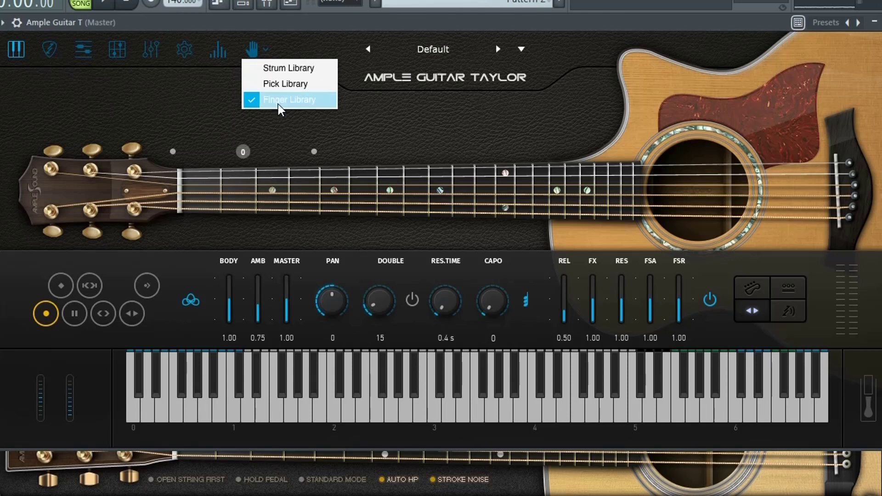
left_click(290, 100)
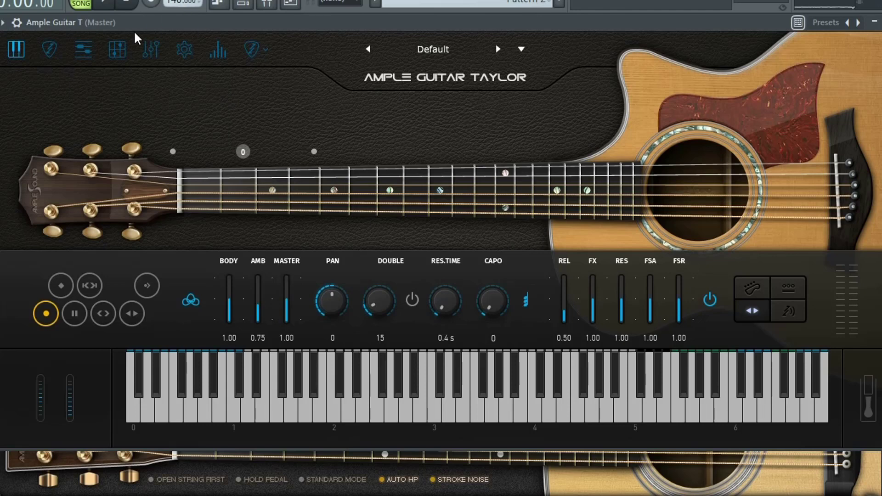
Open the strummer page, start playback, and preview strum sequences 2 through 5
left_click(83, 50)
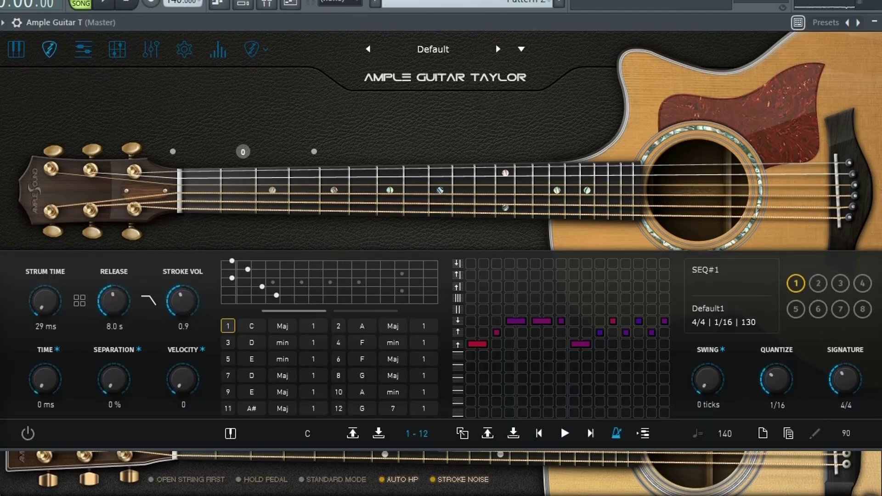
left_click(564, 433)
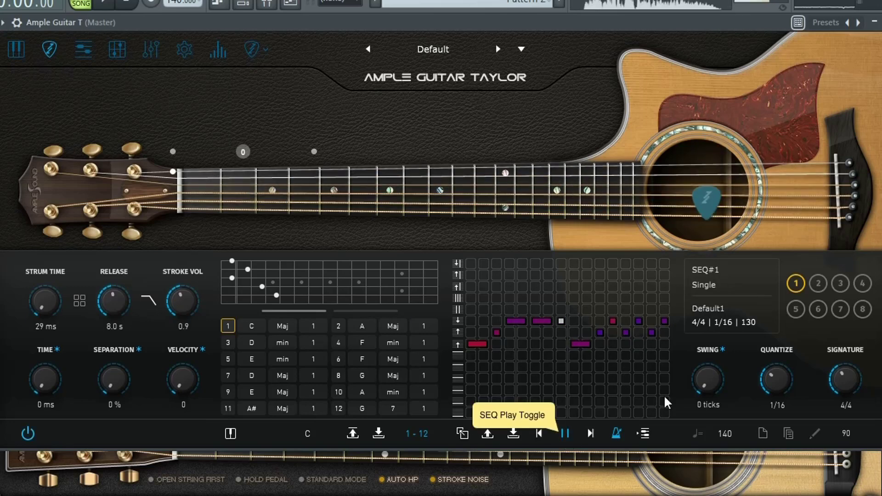
left_click(818, 283)
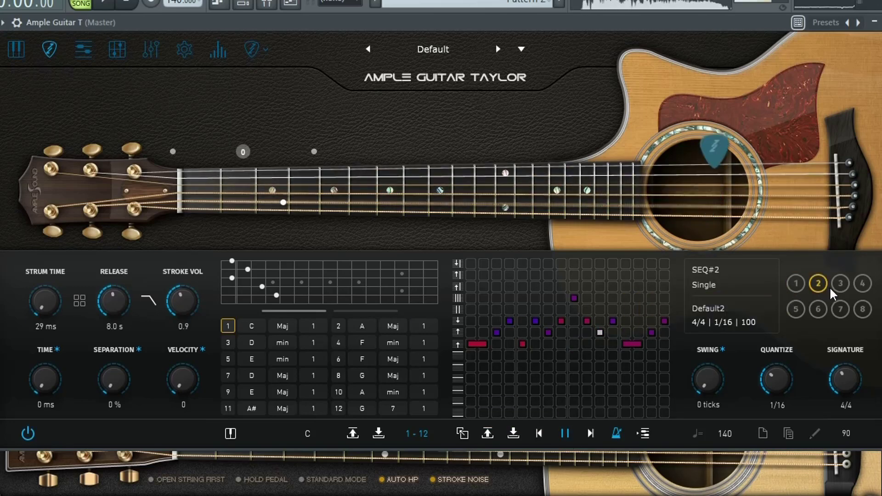
mouse_move(840, 283)
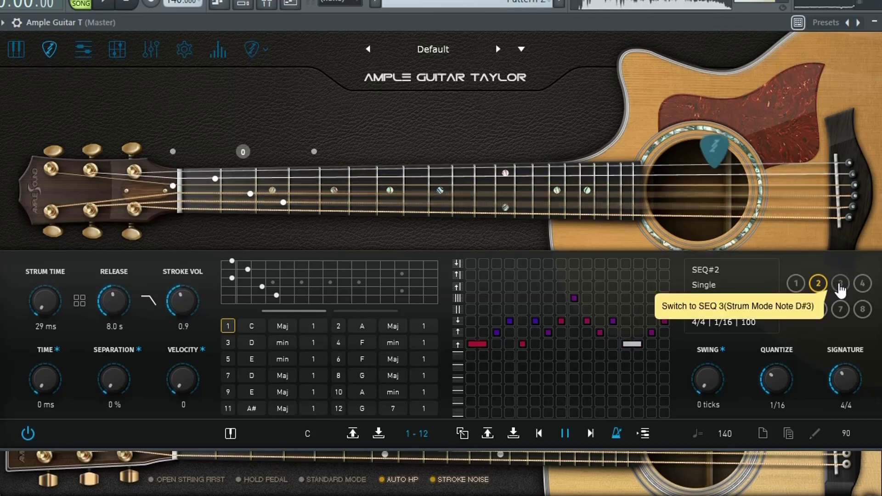
left_click(841, 284)
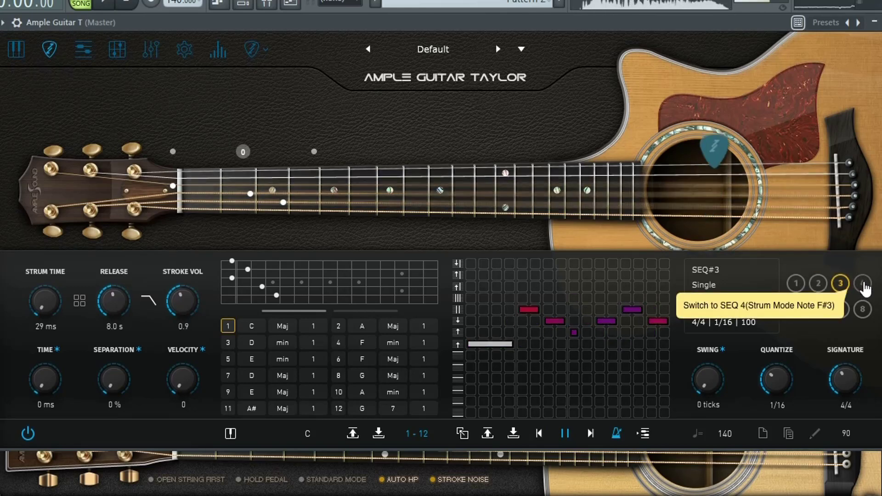
left_click(863, 284)
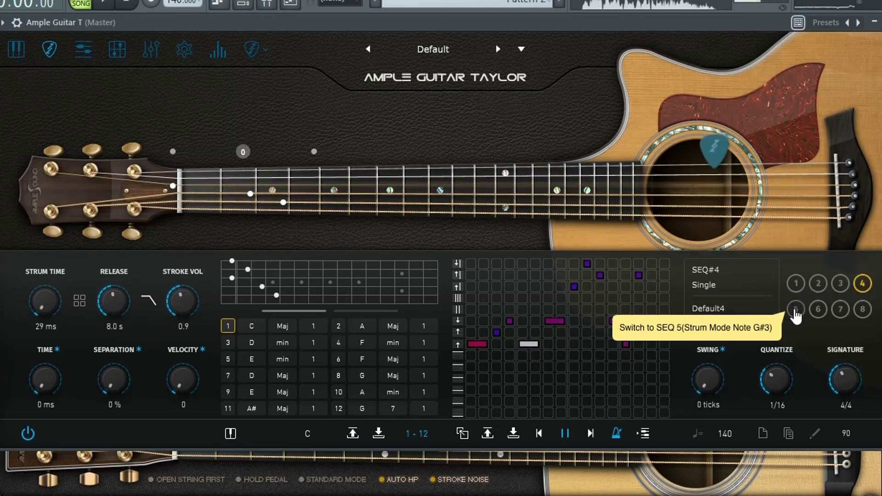
left_click(862, 309)
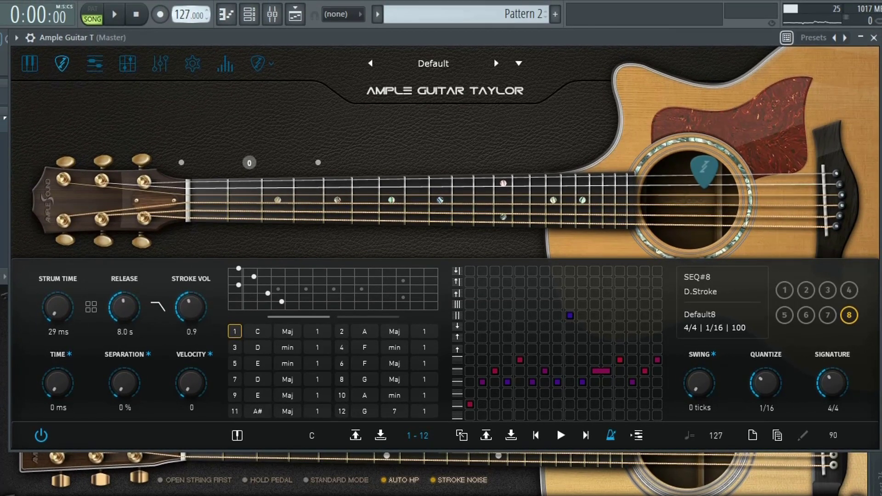
Select strum sequence 1 and toggle its playback to hear the pattern
left_click(784, 290)
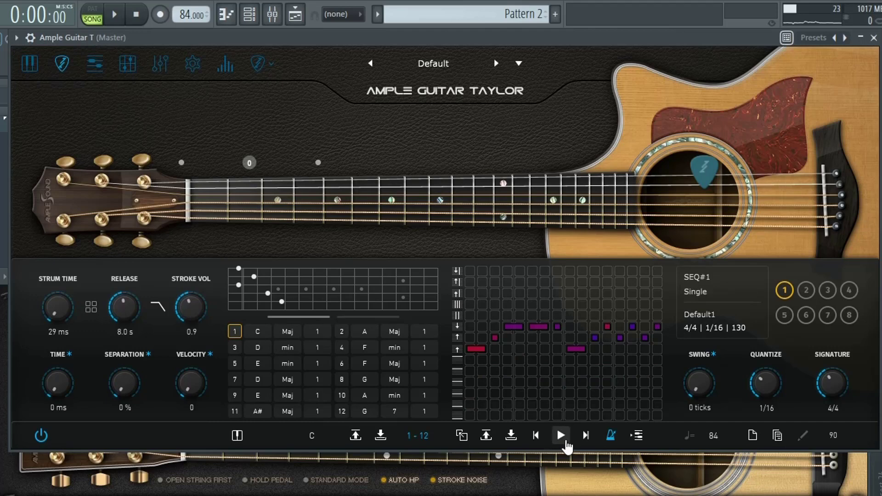
left_click(559, 435)
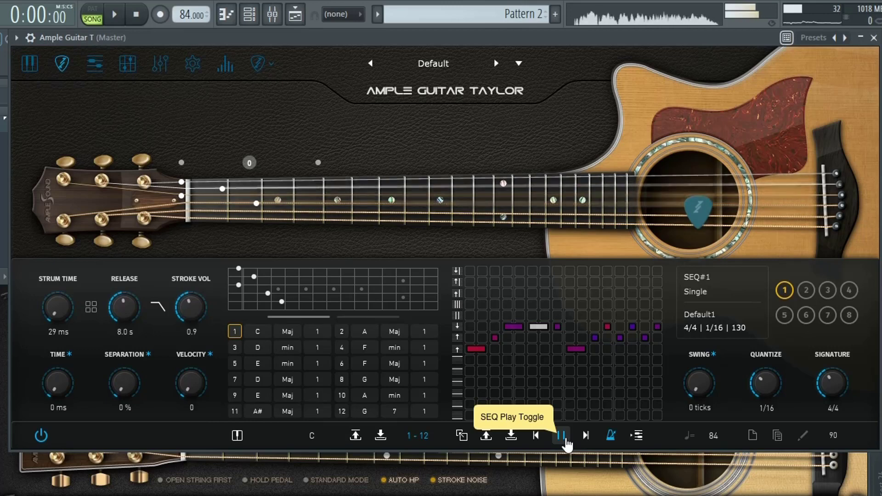
left_click(561, 435)
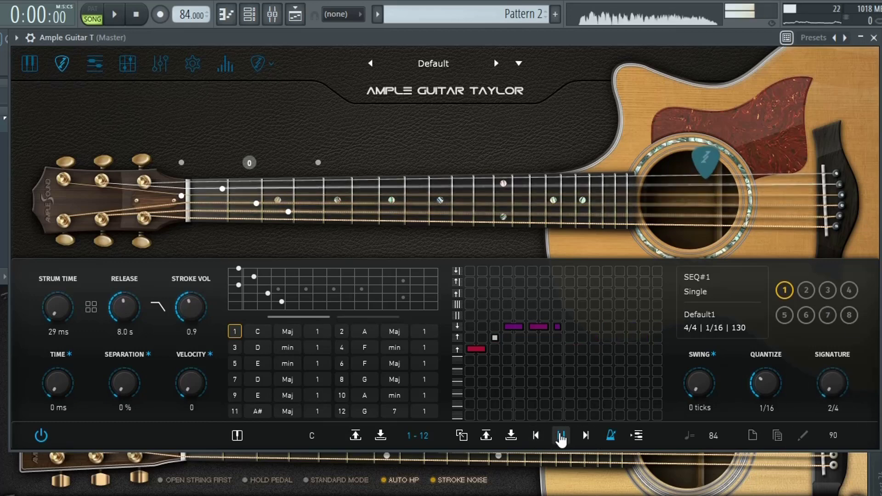
left_click(560, 435)
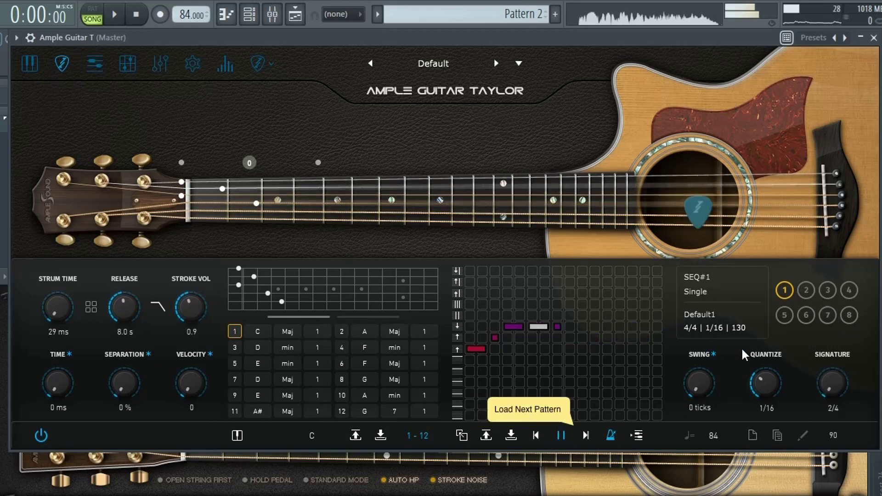
Advance to sequence 2, stop playback, and select sequence 3
left_click(806, 290)
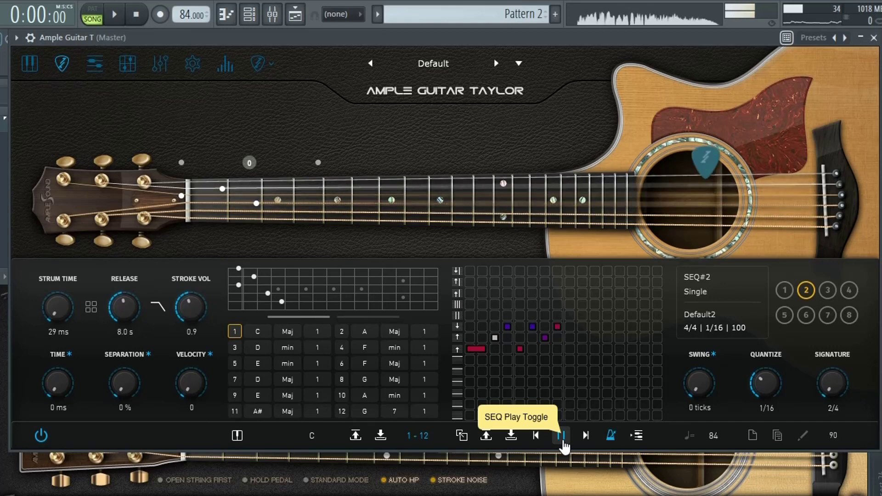
left_click(561, 435)
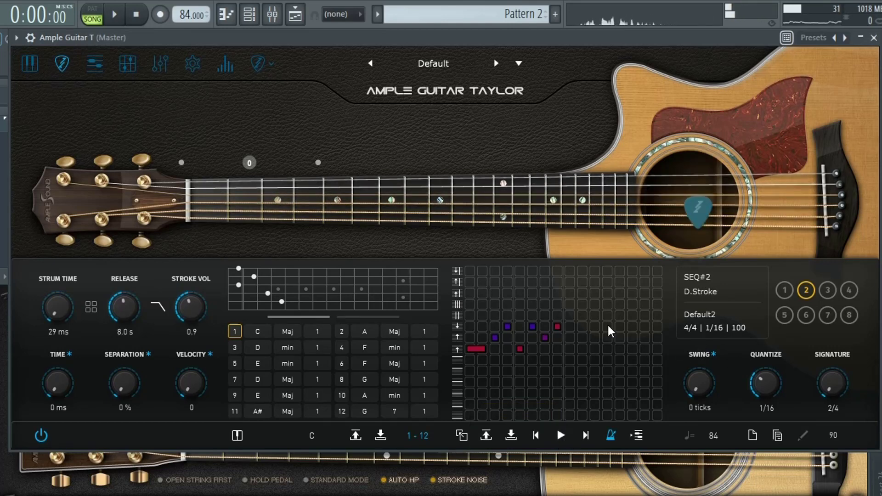
left_click(827, 291)
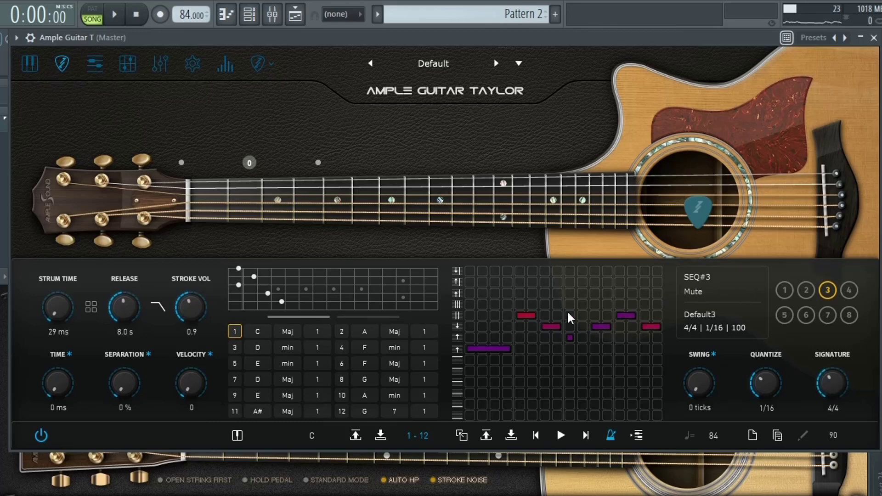
mouse_move(456, 327)
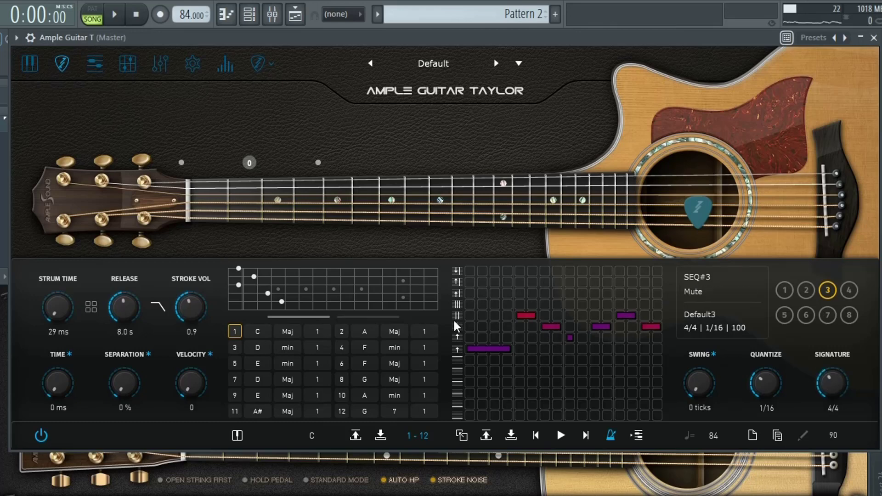
Open the strum pattern library and scroll through the SEQ44 folder's patterns
left_click(695, 291)
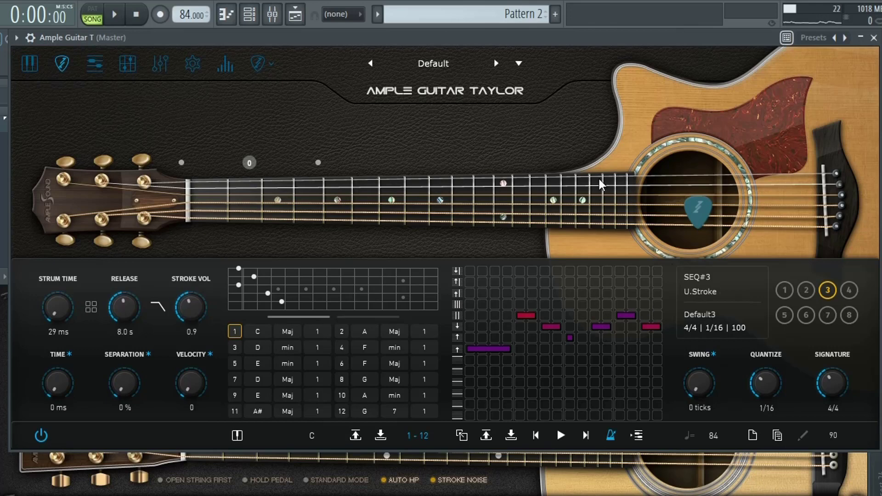
mouse_move(567, 271)
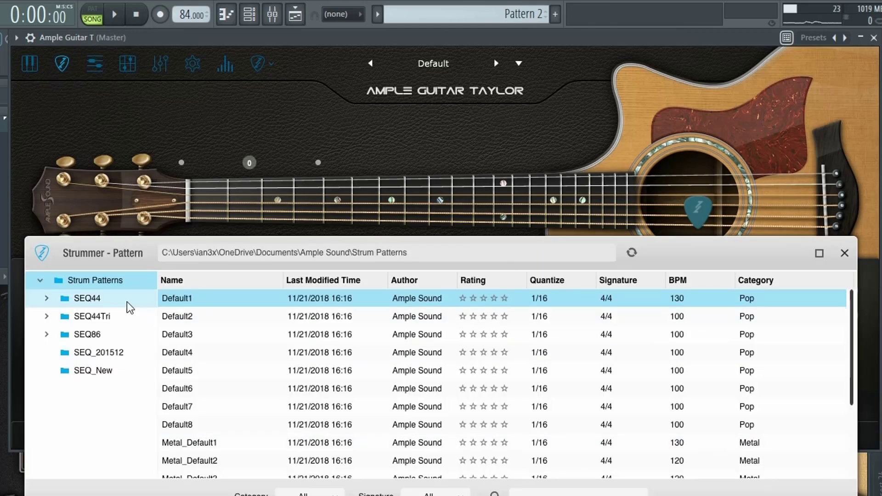
left_click(87, 298)
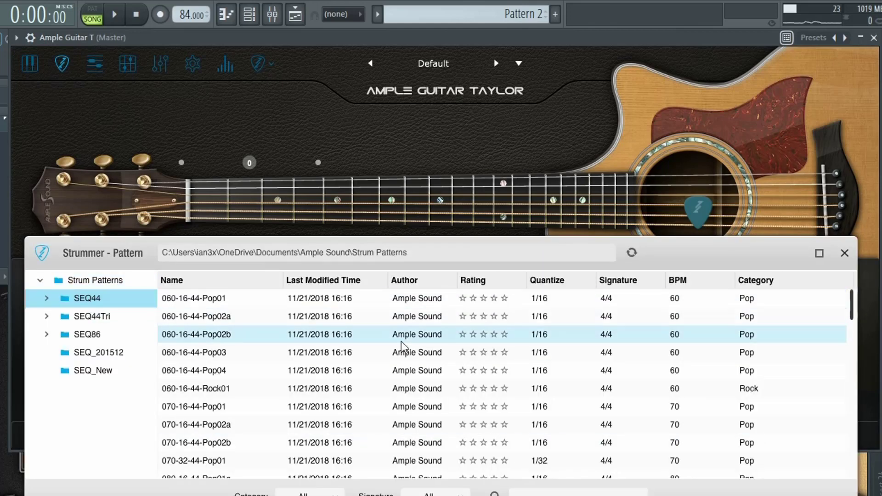
scroll("down", 3)
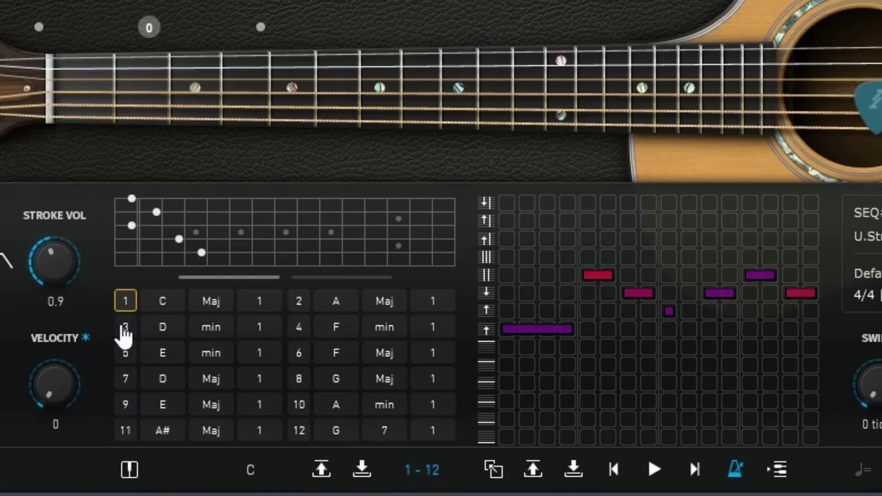
Pick the D min chord in slot 3, then E Maj in slot 9
left_click(125, 379)
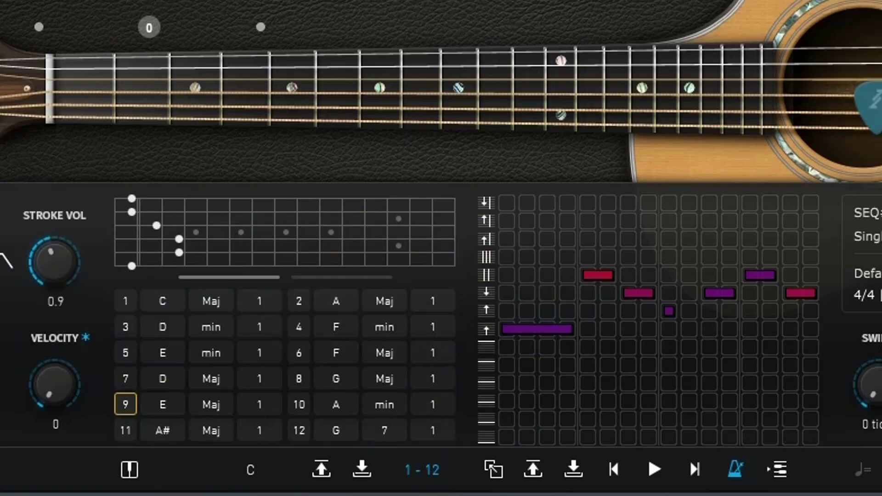
left_click(128, 470)
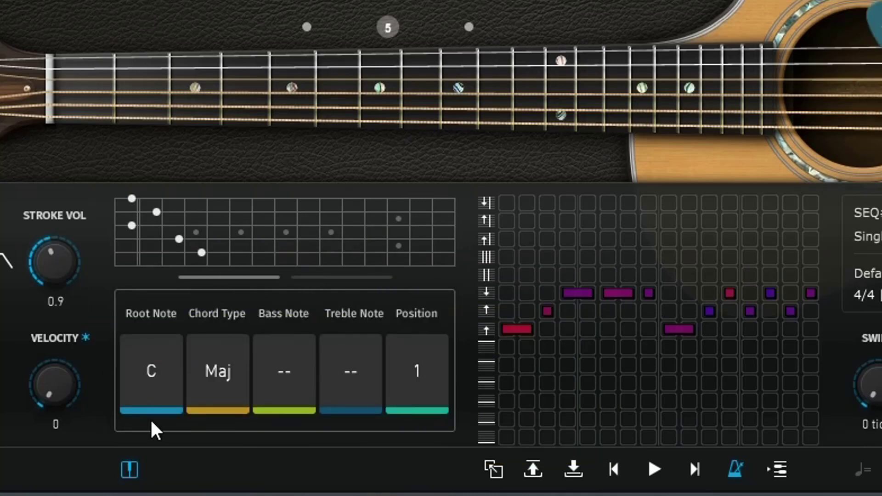
mouse_move(315, 463)
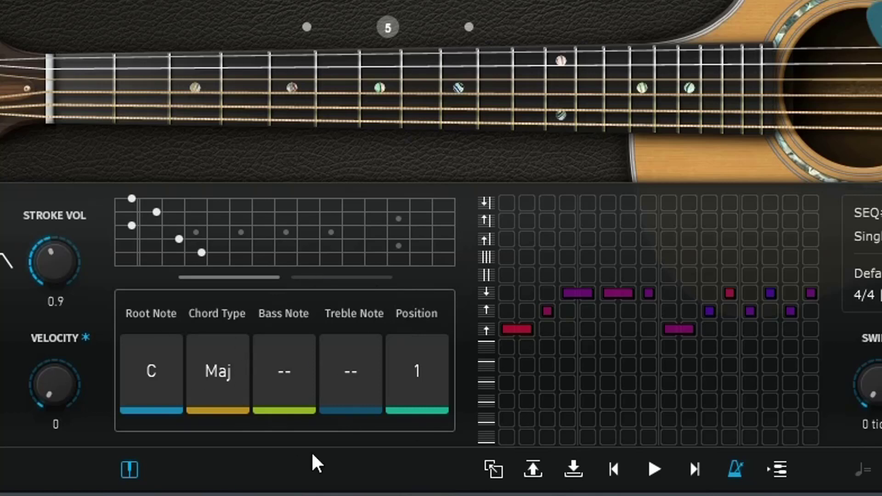
mouse_move(854, 369)
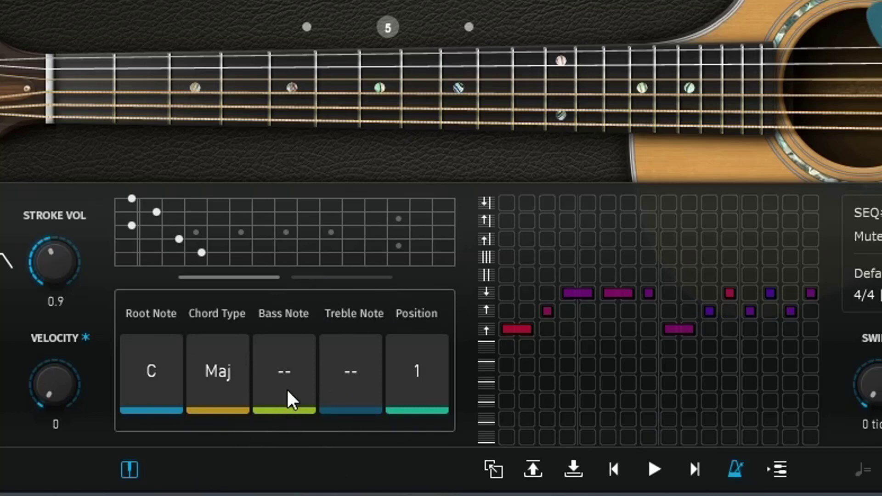
mouse_move(323, 426)
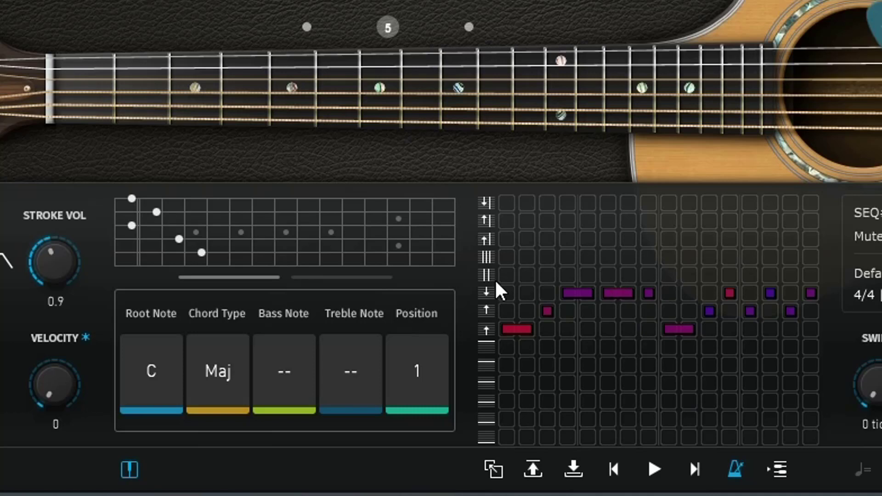
mouse_move(499, 292)
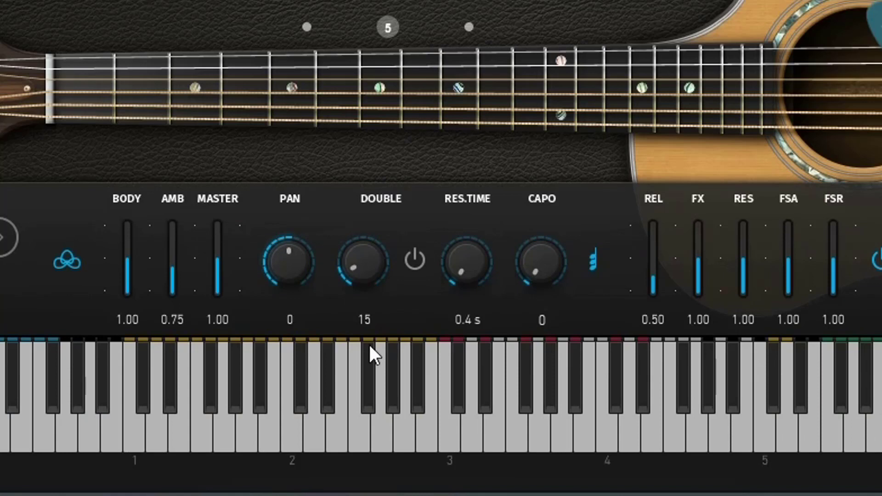
mouse_move(404, 359)
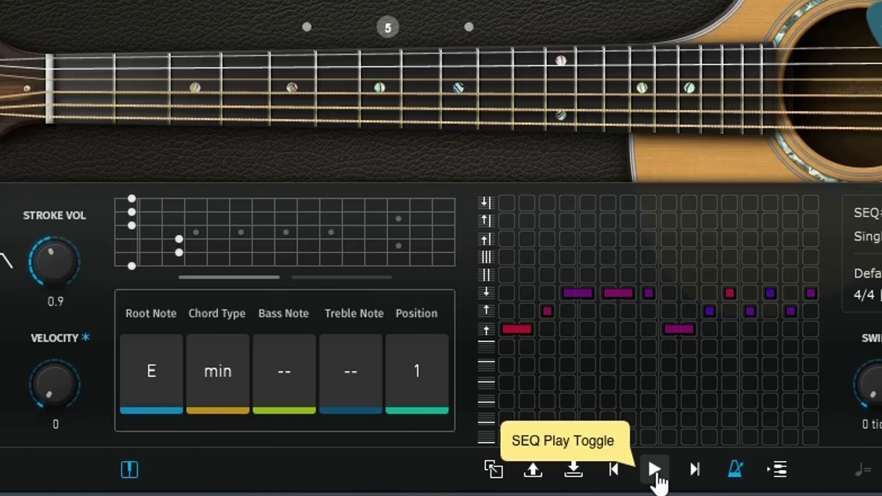
Play the Taylor strum sequence and load three more patterns, advancing from E minor to D major
left_click(653, 469)
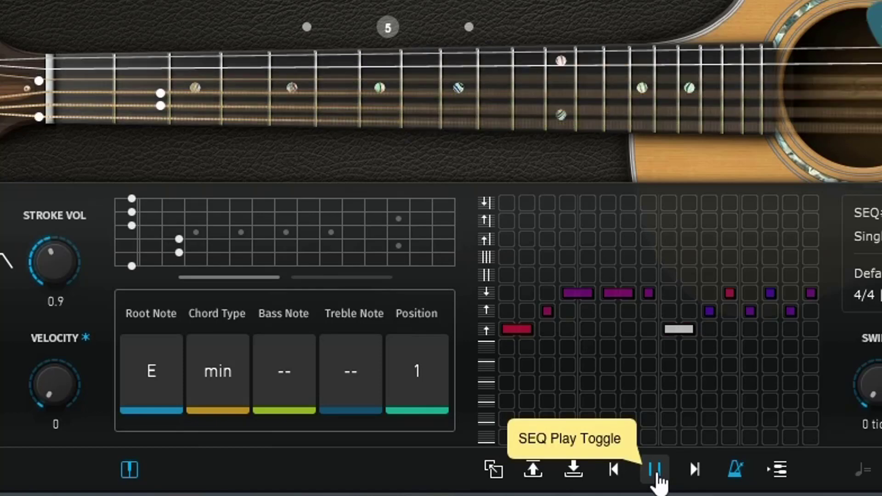
left_click(653, 470)
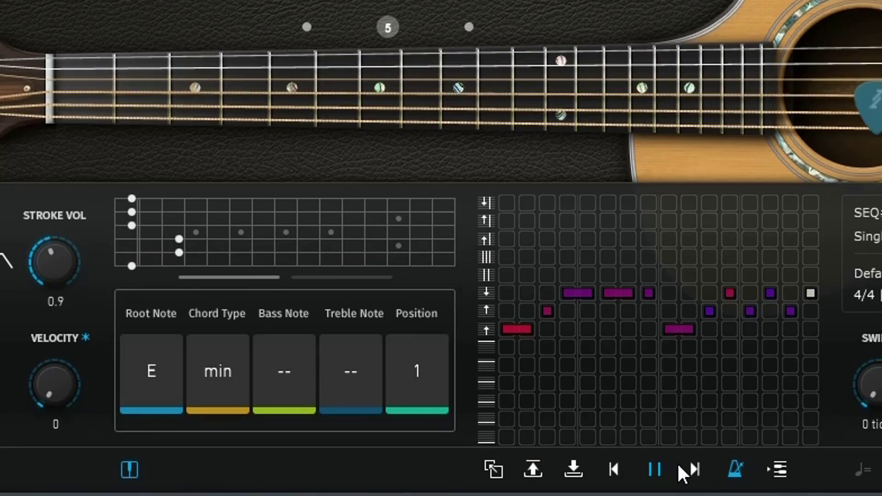
left_click(693, 468)
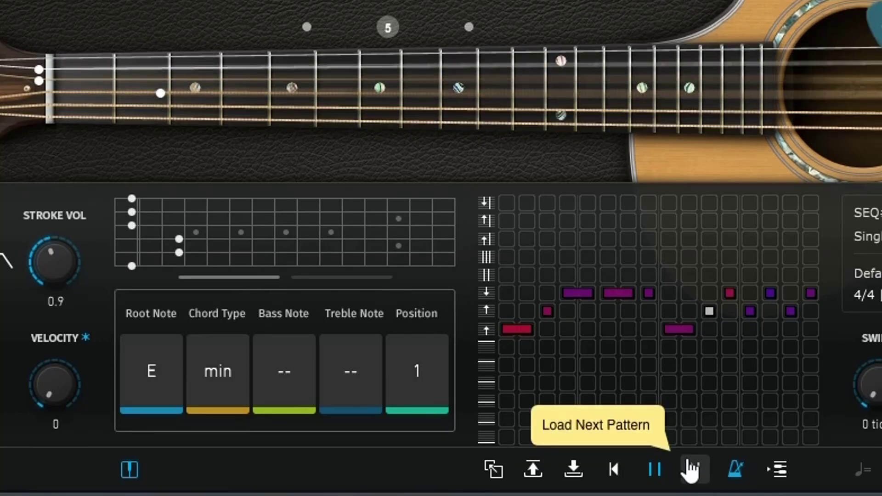
left_click(694, 469)
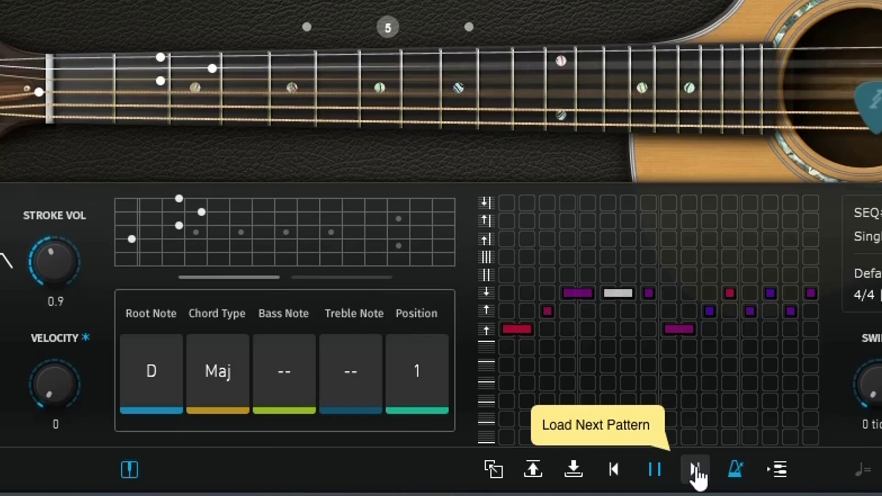
left_click(695, 468)
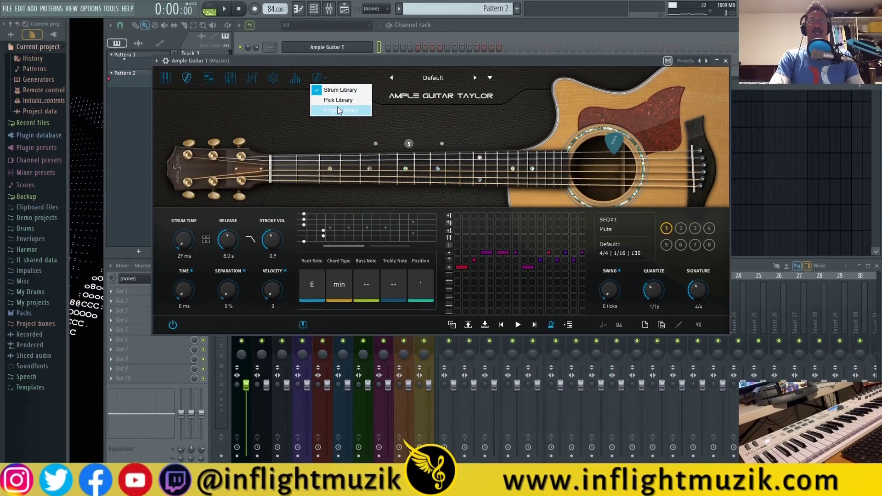
Set the Taylor to its Pick library, preview the Default fingering riff, then reopen the library list
left_click(339, 110)
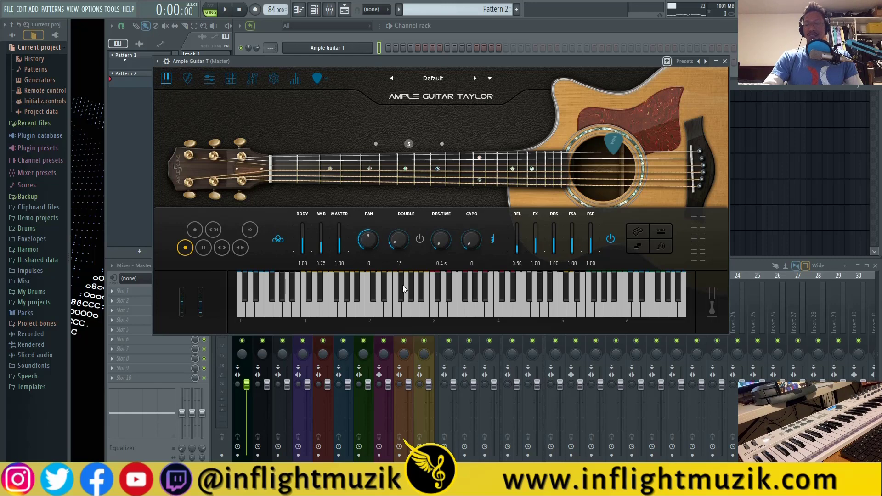
mouse_move(448, 302)
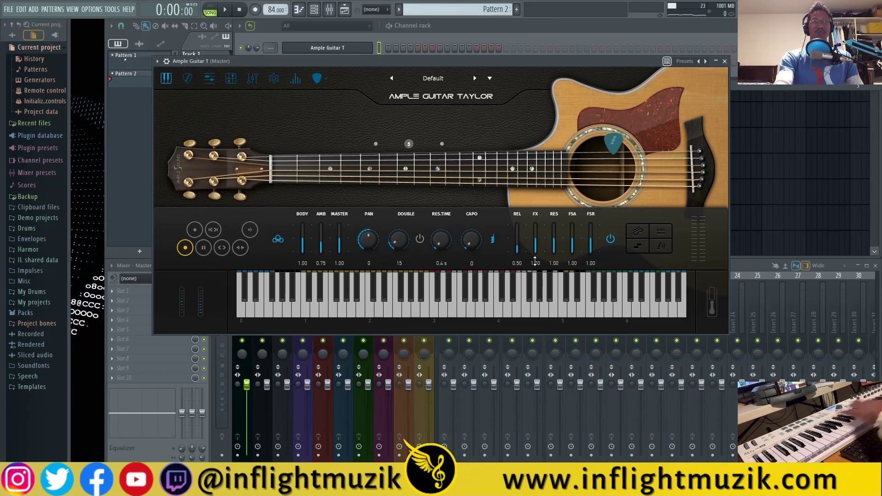
left_click(209, 78)
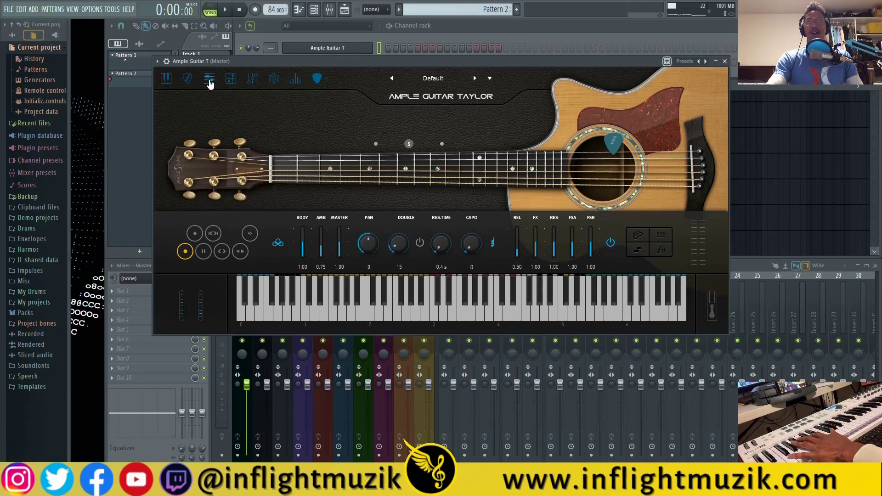
left_click(208, 78)
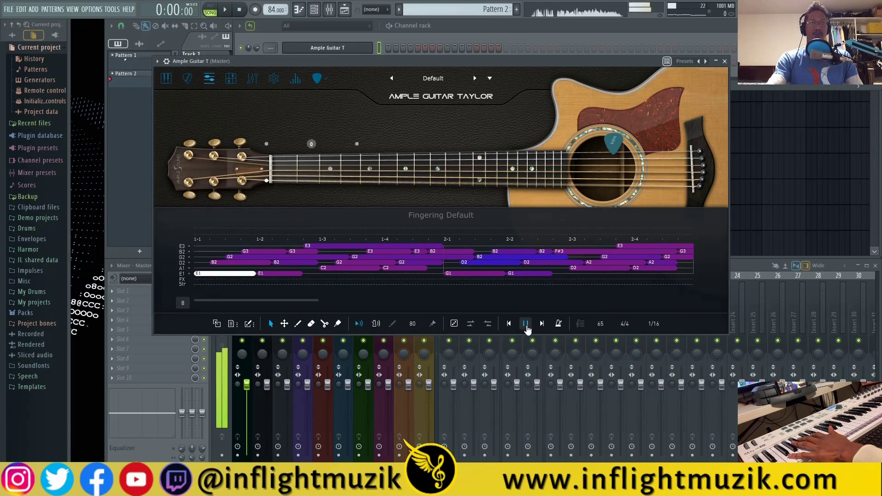
left_click(525, 323)
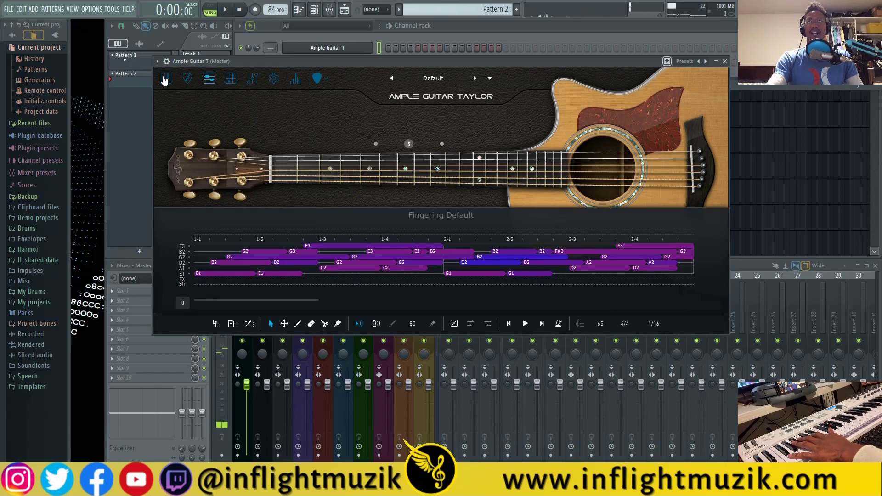
left_click(188, 79)
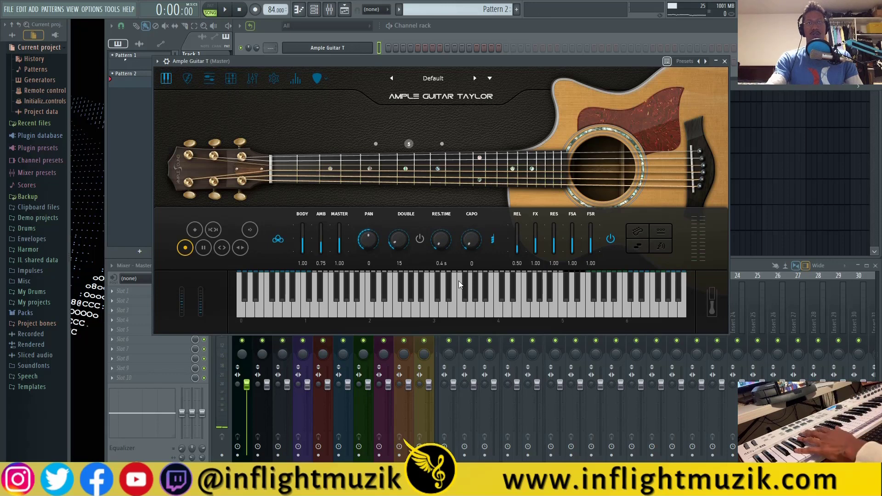
left_click(317, 79)
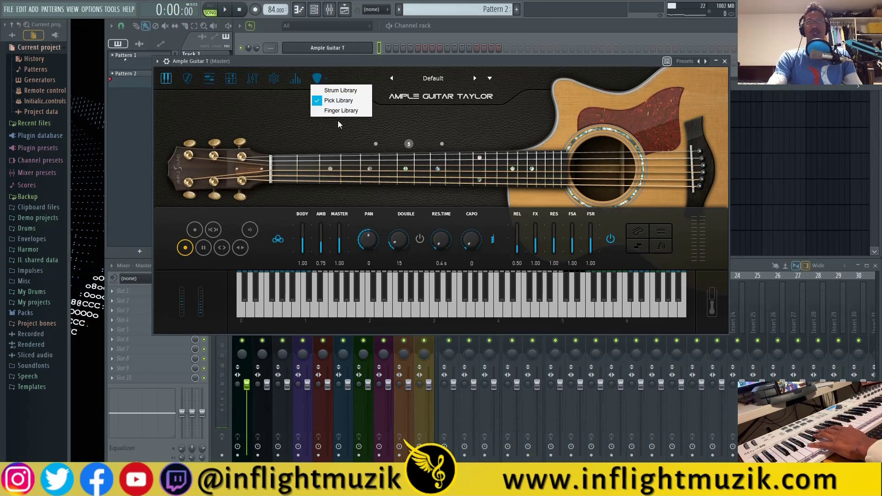
Close the library list, keeping the Taylor on its Pick library
left_click(274, 122)
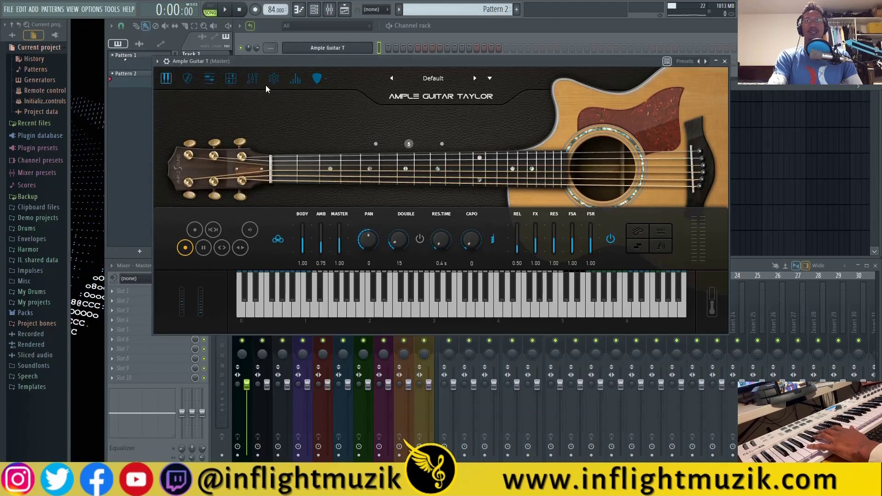
left_click(316, 78)
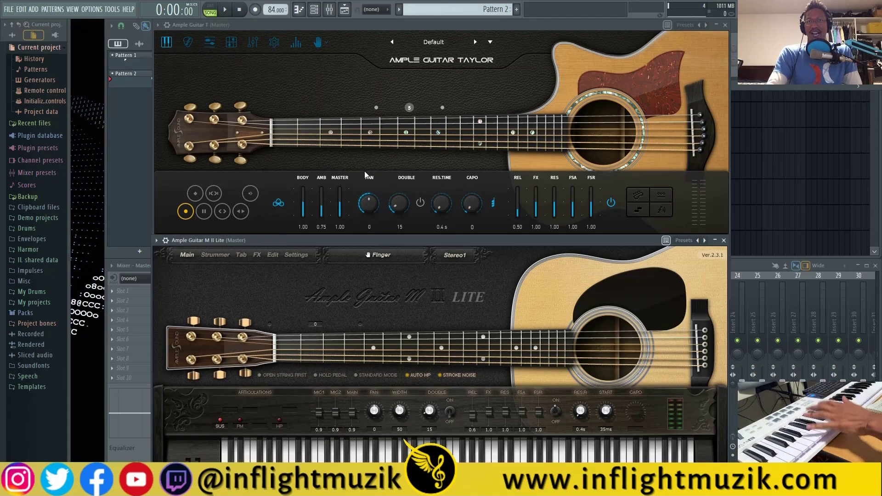
mouse_move(488, 329)
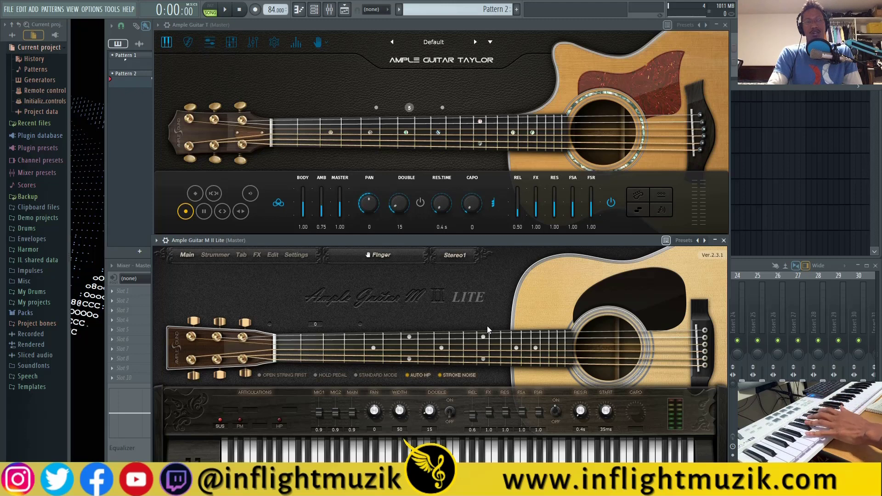
mouse_move(470, 148)
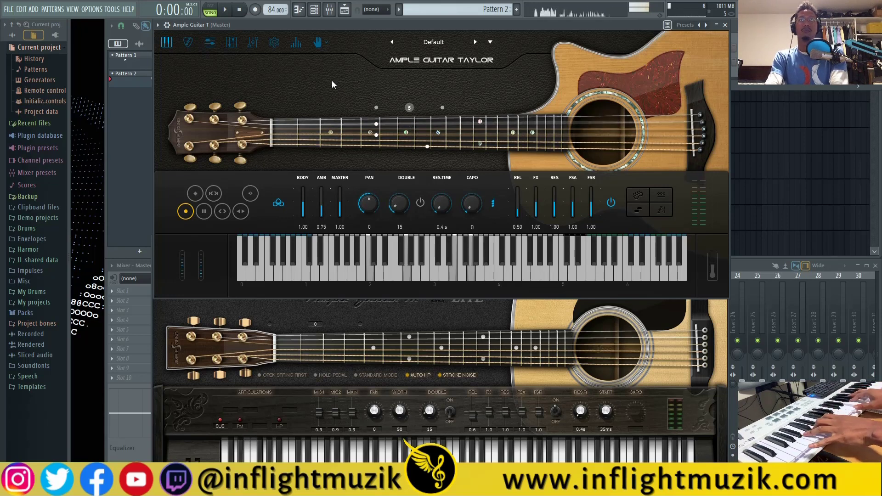
mouse_move(284, 189)
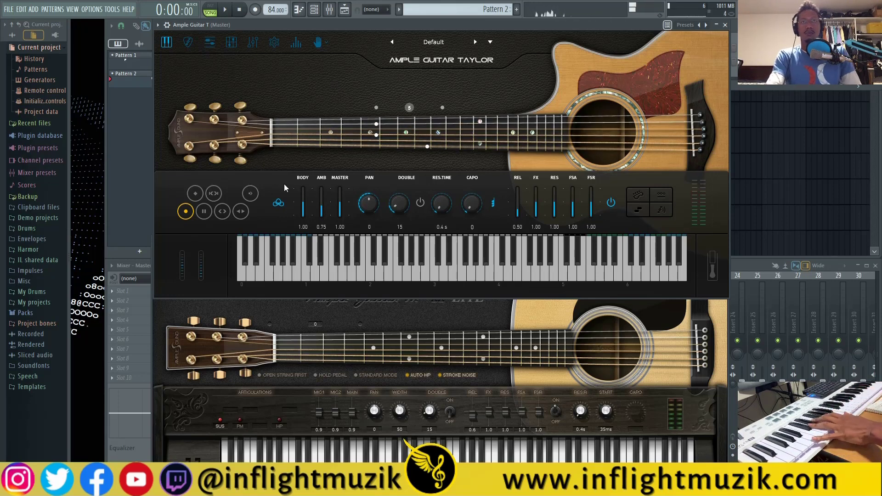
Place the Ample Guitar M II Lite window beneath the Taylor window for comparison
left_click(422, 303)
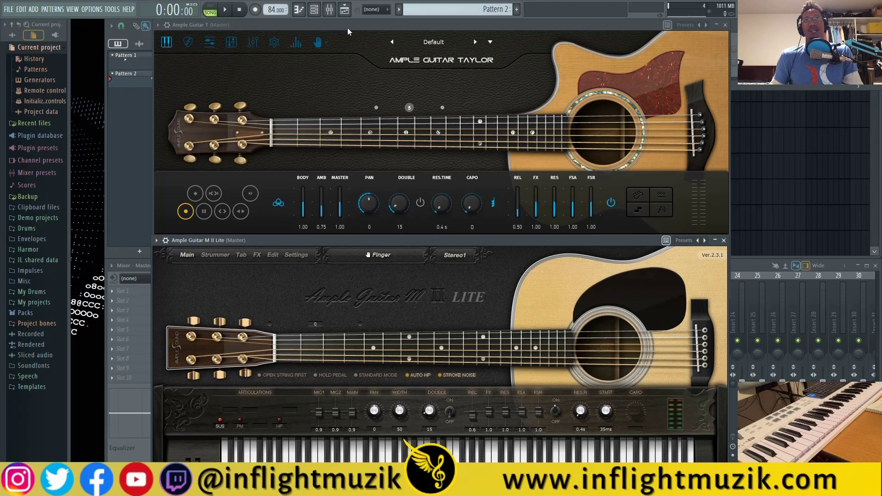
mouse_move(441, 339)
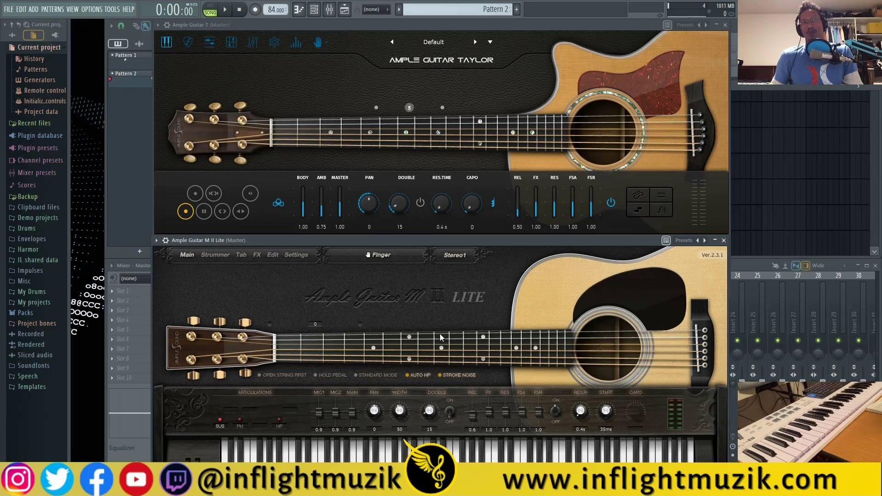
mouse_move(381, 289)
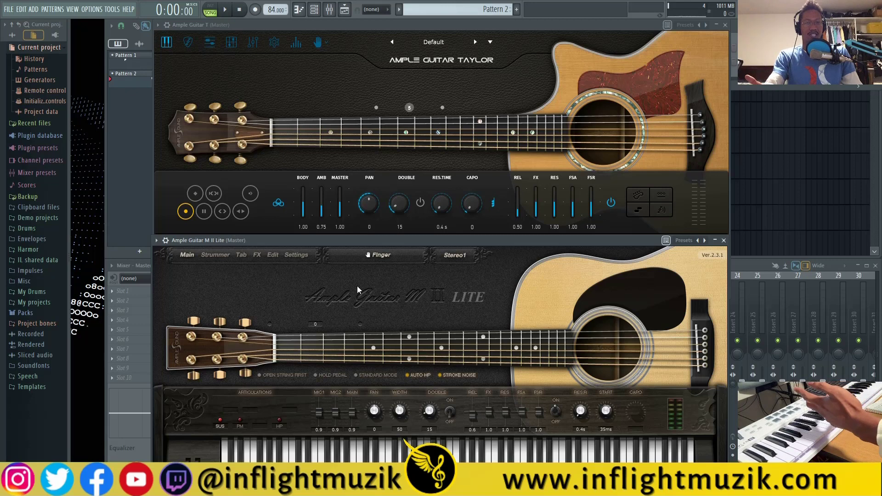
mouse_move(363, 90)
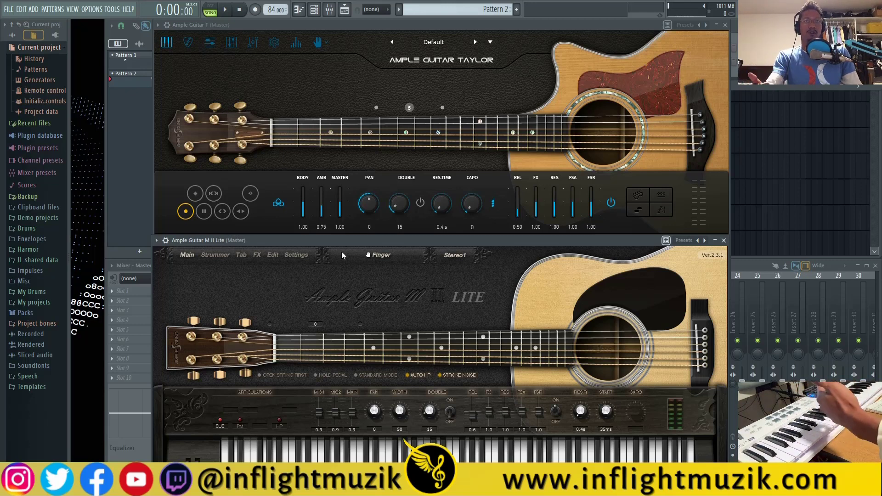
mouse_move(483, 331)
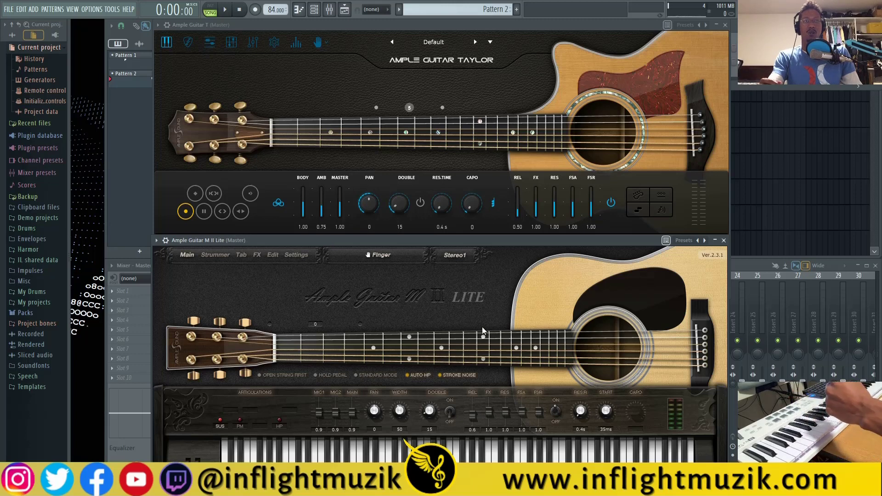
mouse_move(464, 319)
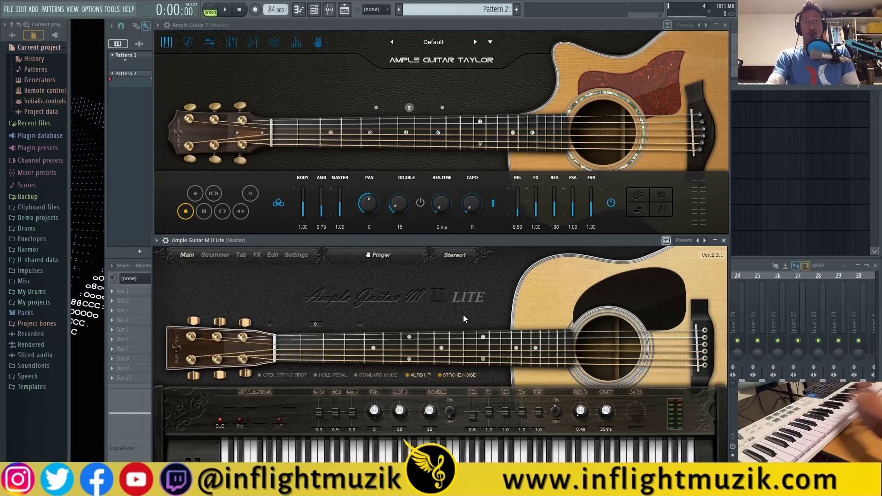
mouse_move(436, 307)
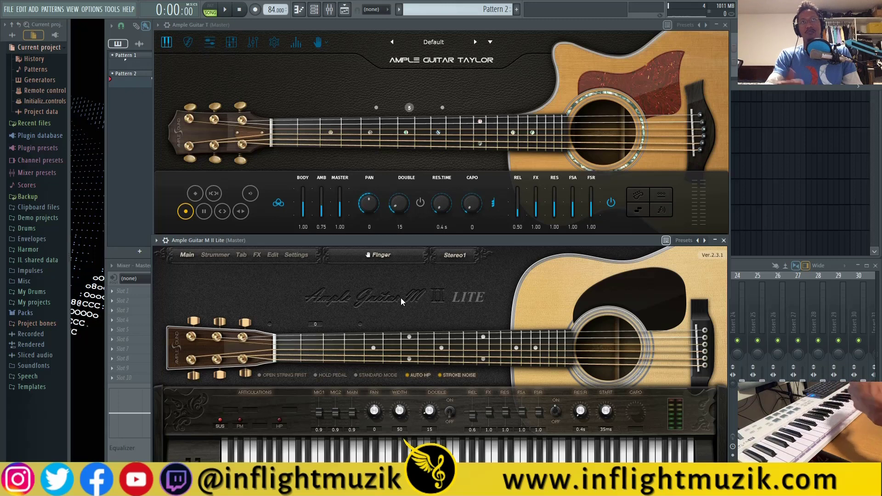
mouse_move(394, 338)
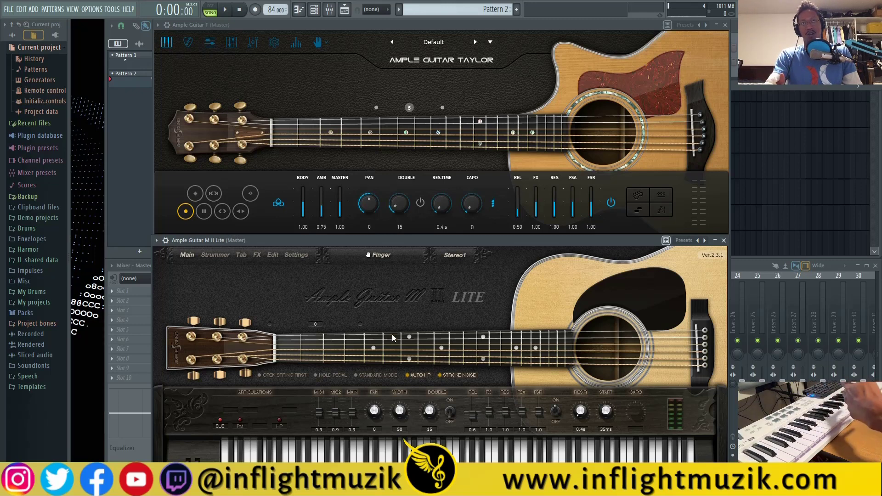